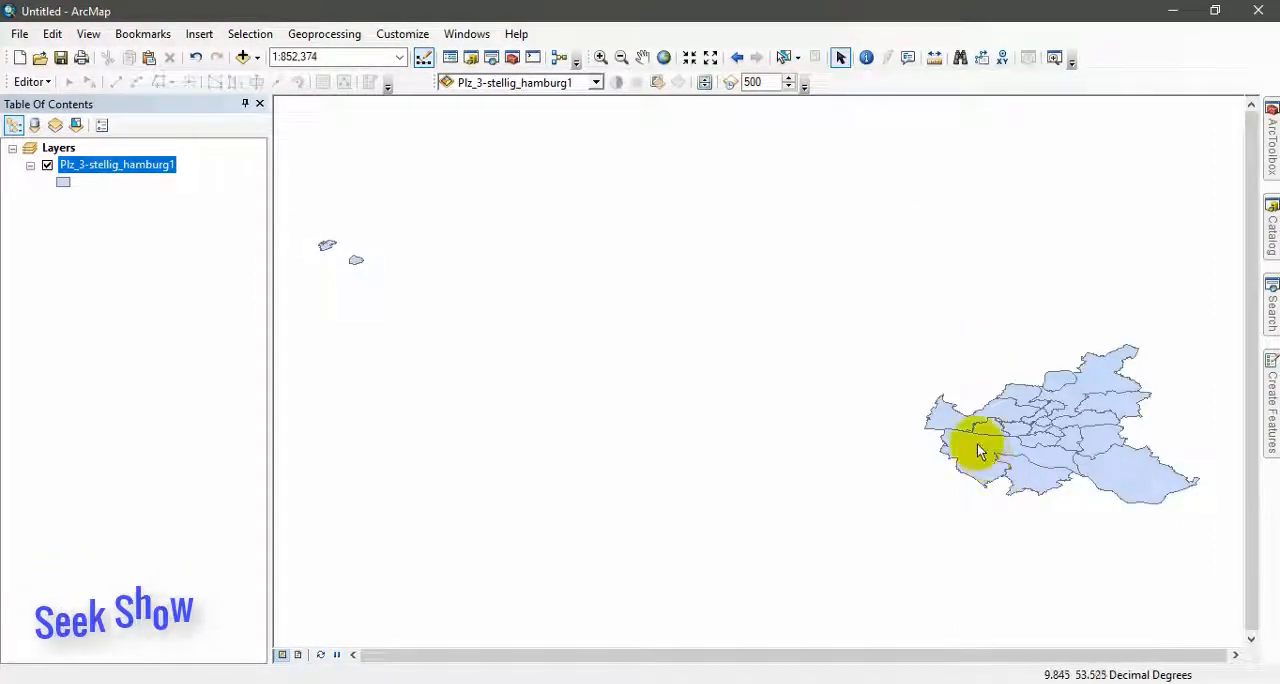
mouse_move(992, 460)
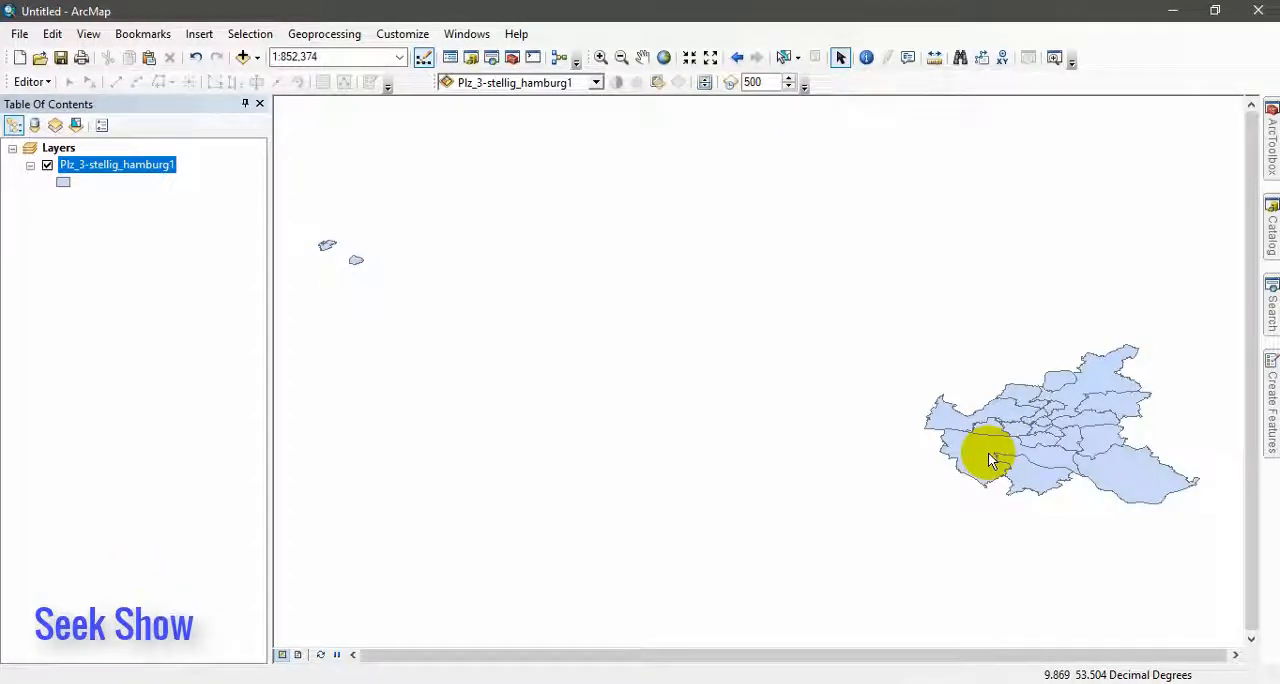
Activate the Select Features tool to pick postal areas on the Hamburg map.
left_click(781, 57)
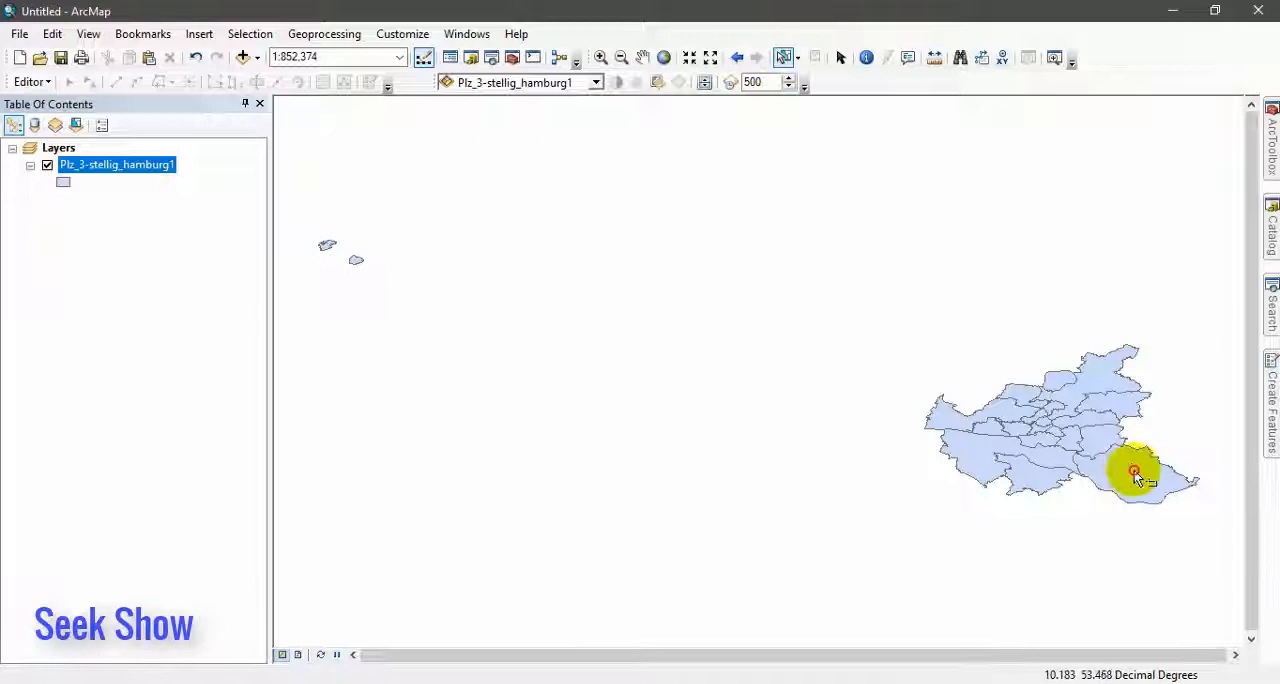
Select the southeastern postal polygon and export the selected feature to a new shapefile.
left_click(1133, 474)
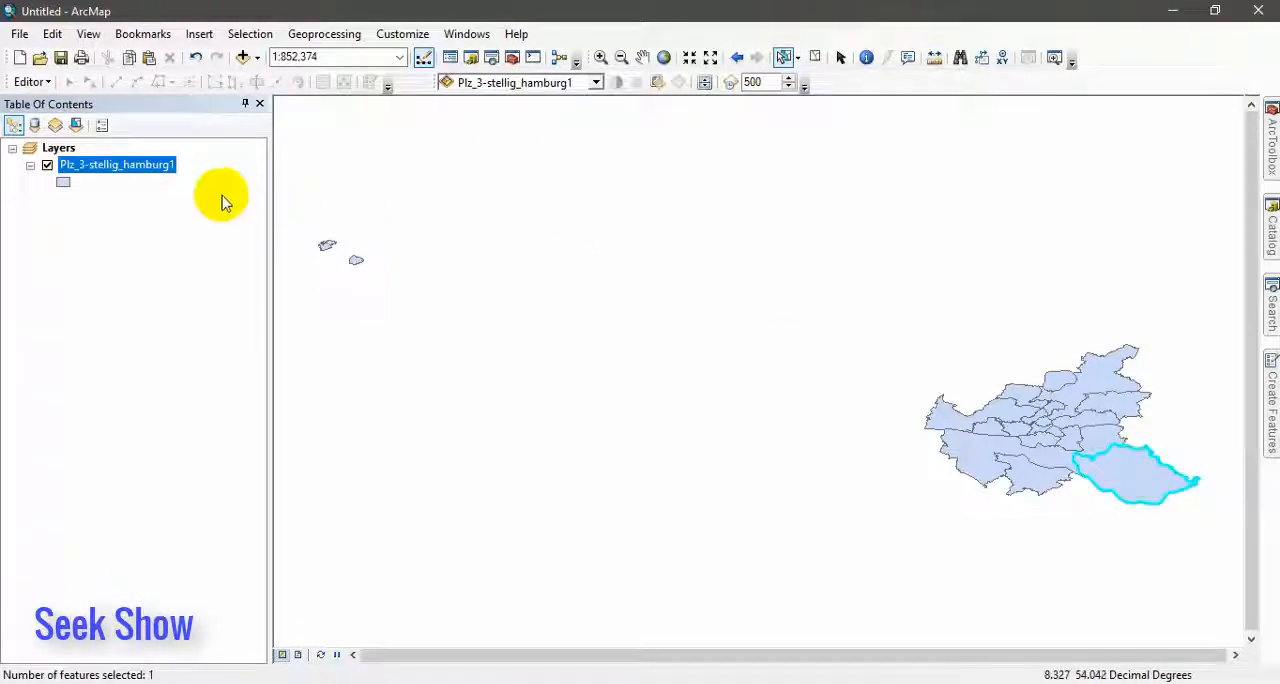
right_click(115, 164)
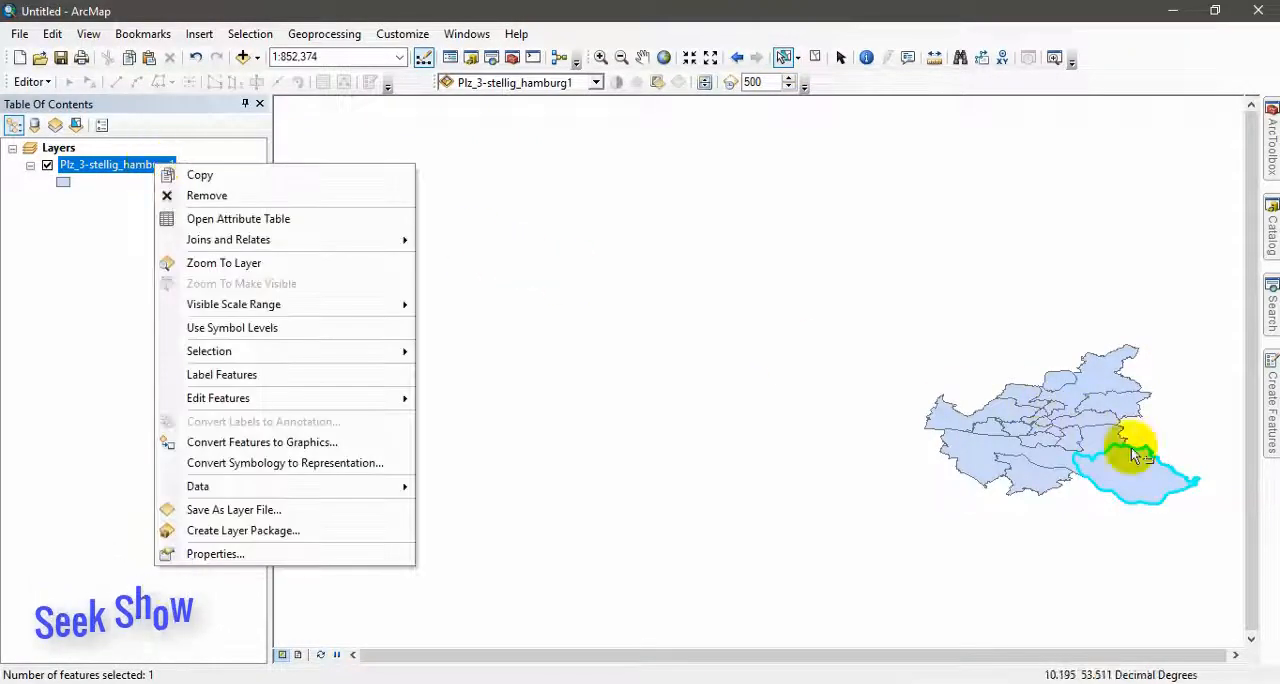
mouse_move(199, 175)
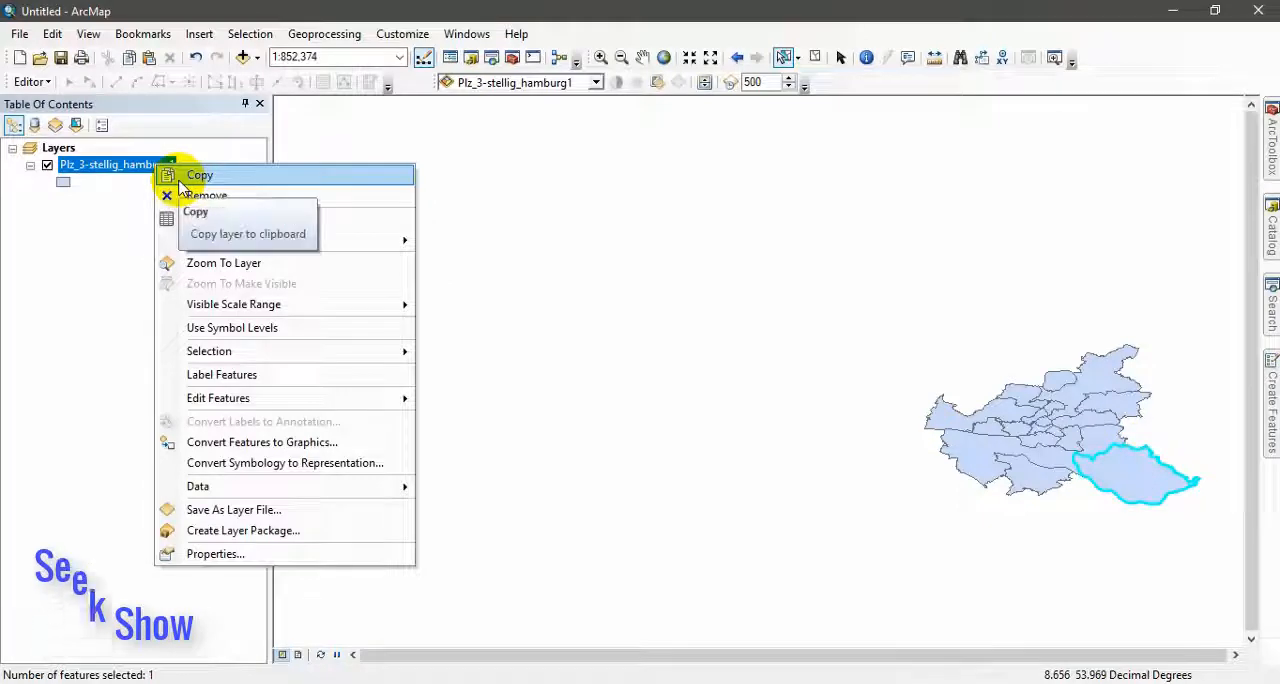
left_click(198, 486)
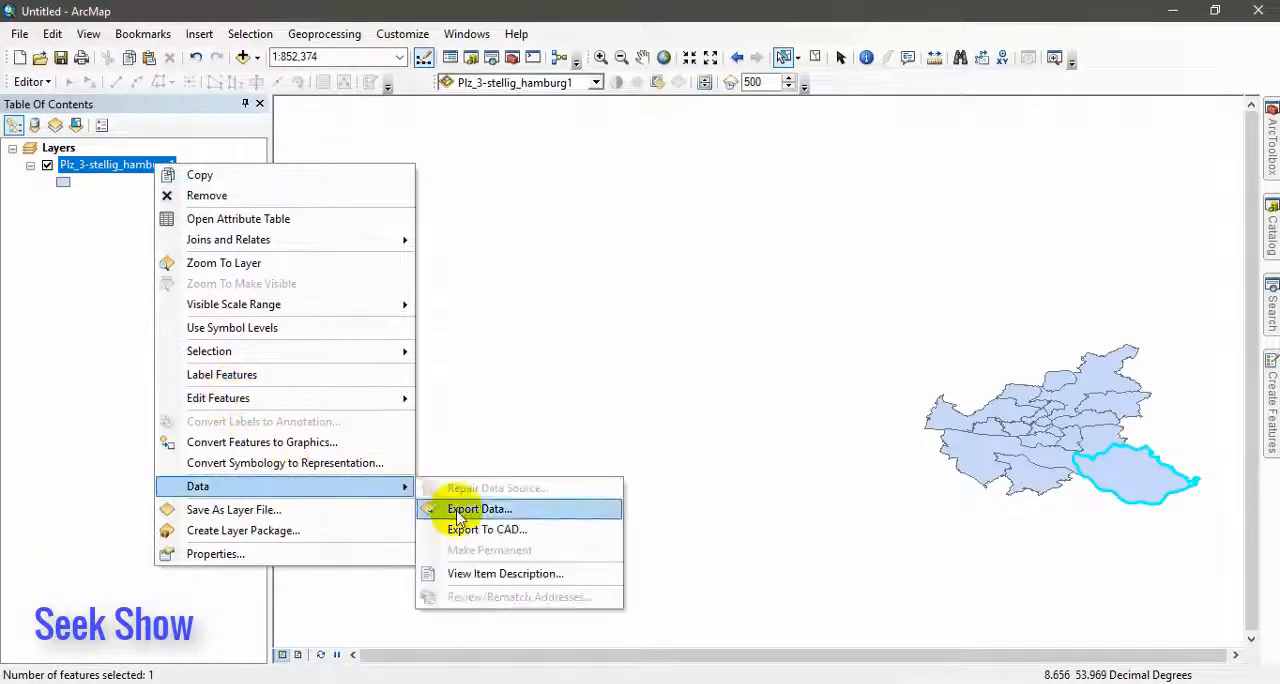
left_click(479, 509)
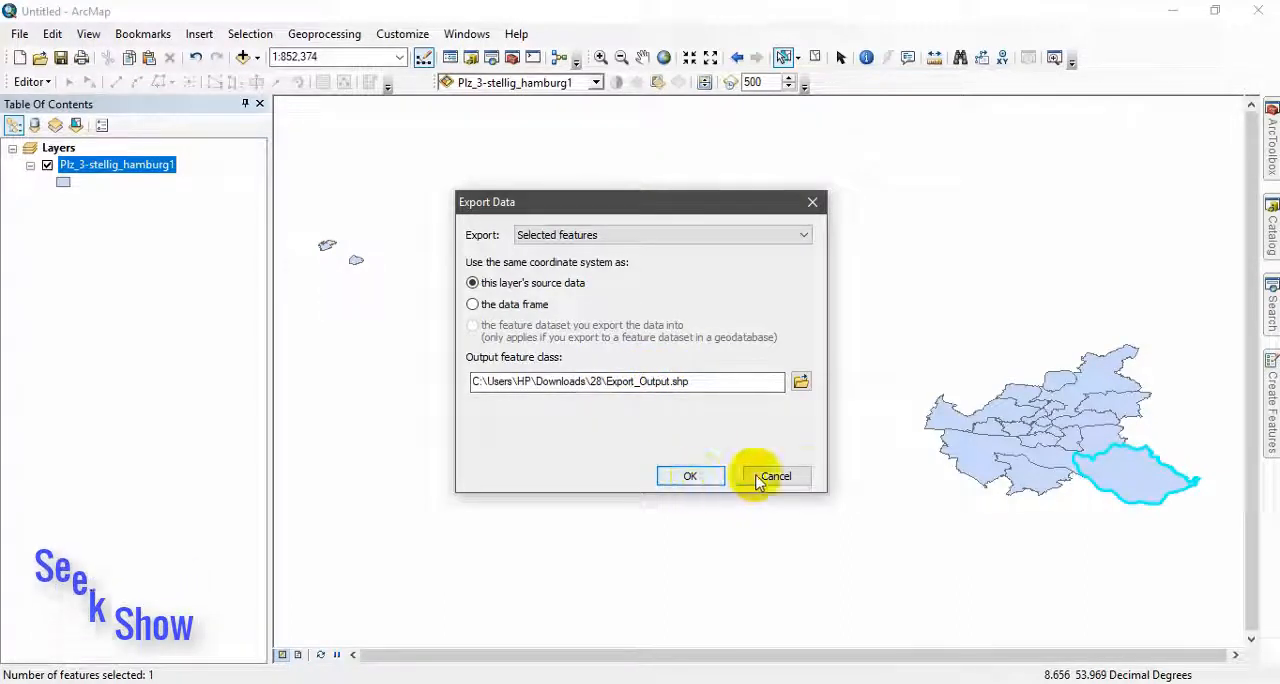
mouse_move(690, 476)
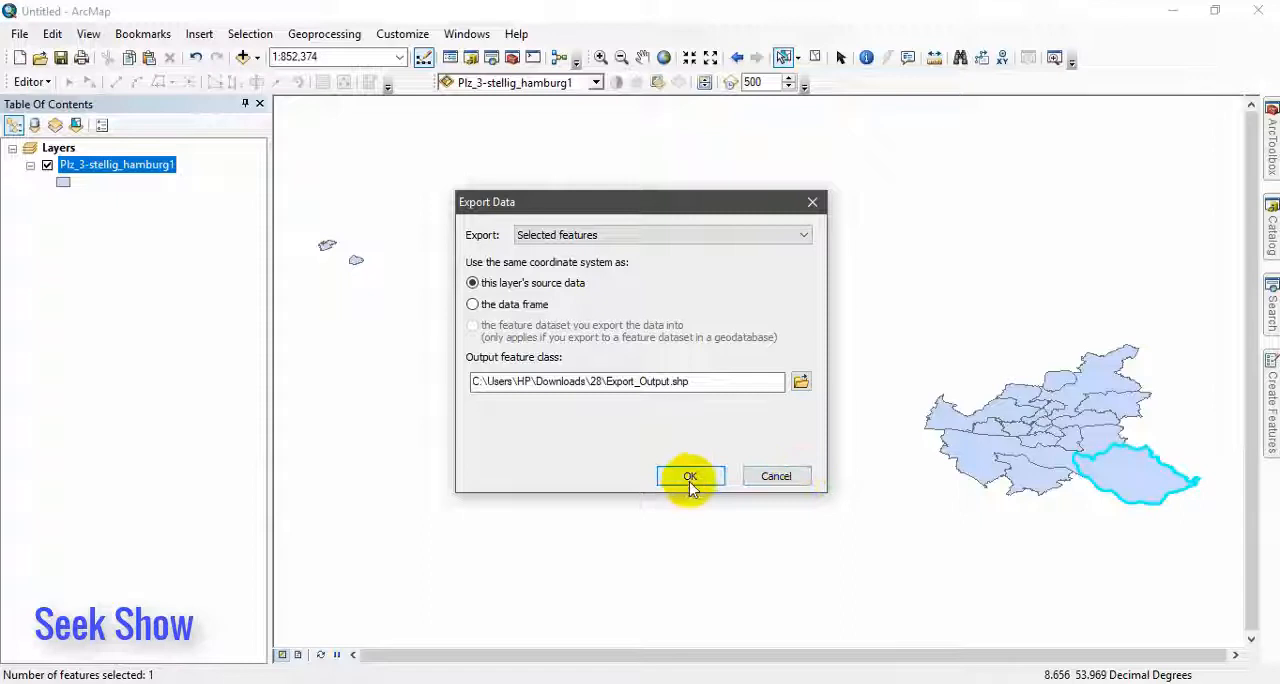
left_click(690, 476)
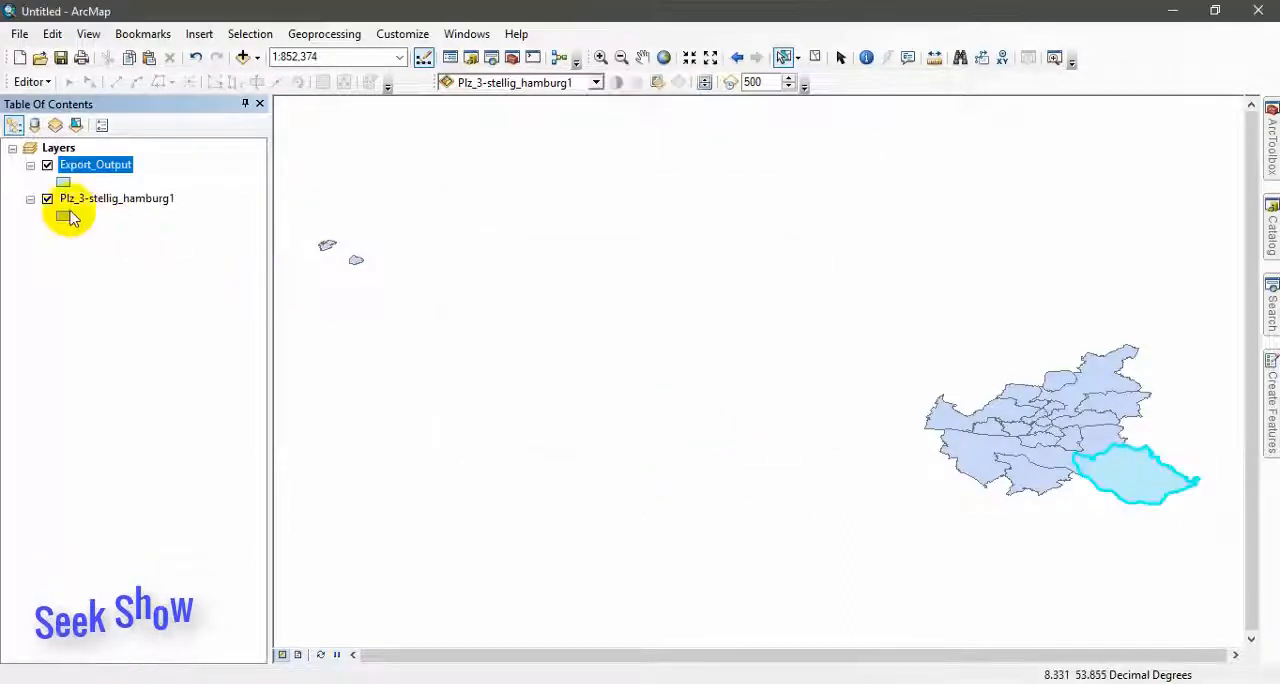
Toggle the Hamburg layer to check the export, clear the selection, and remove Export_Output.
left_click(47, 198)
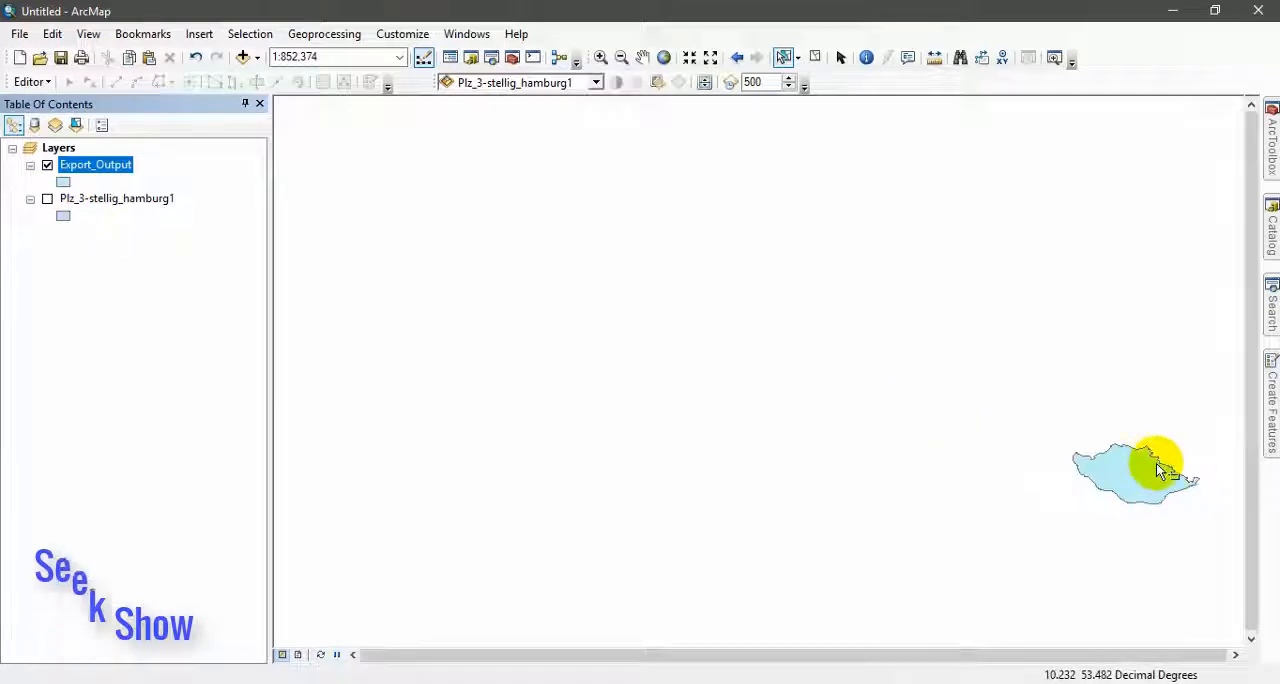
left_click(47, 198)
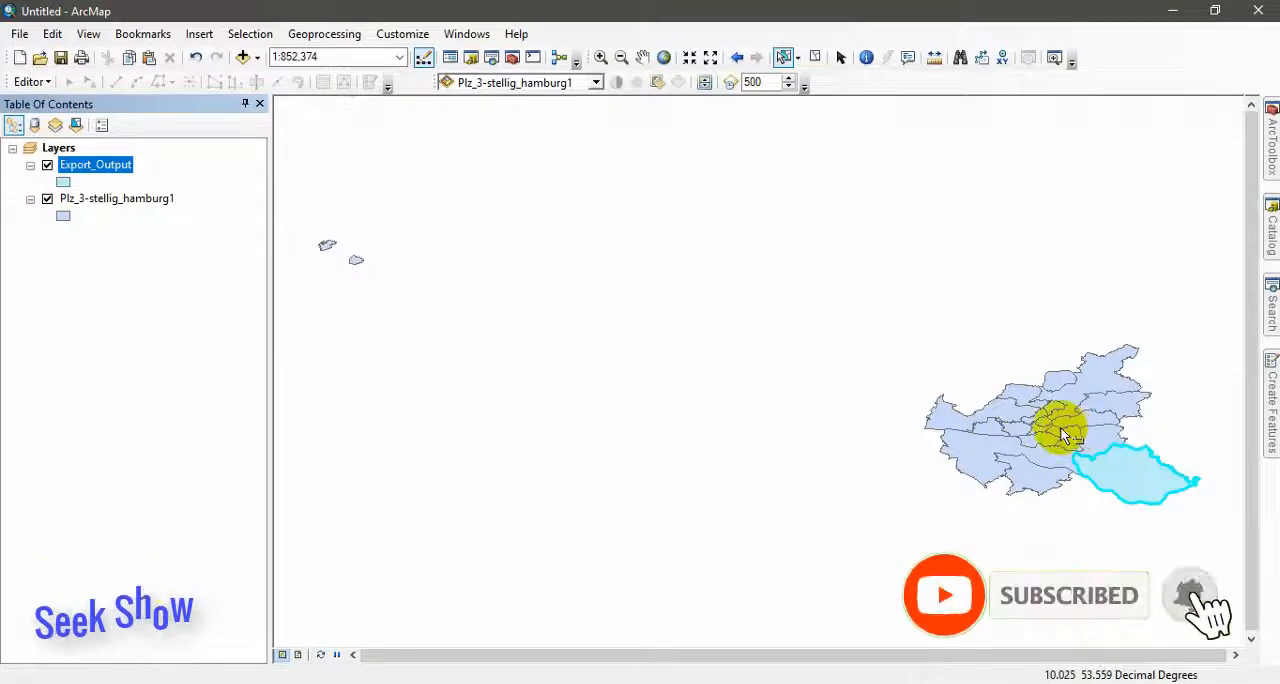
left_click(811, 57)
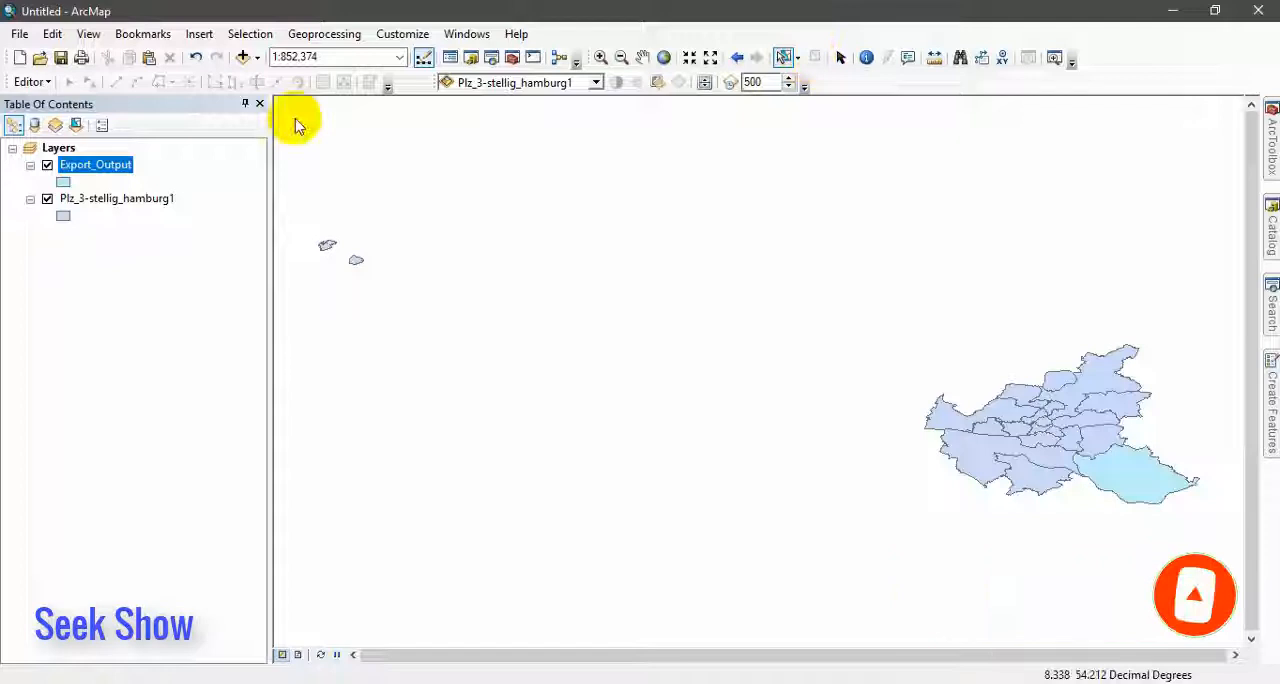
right_click(95, 164)
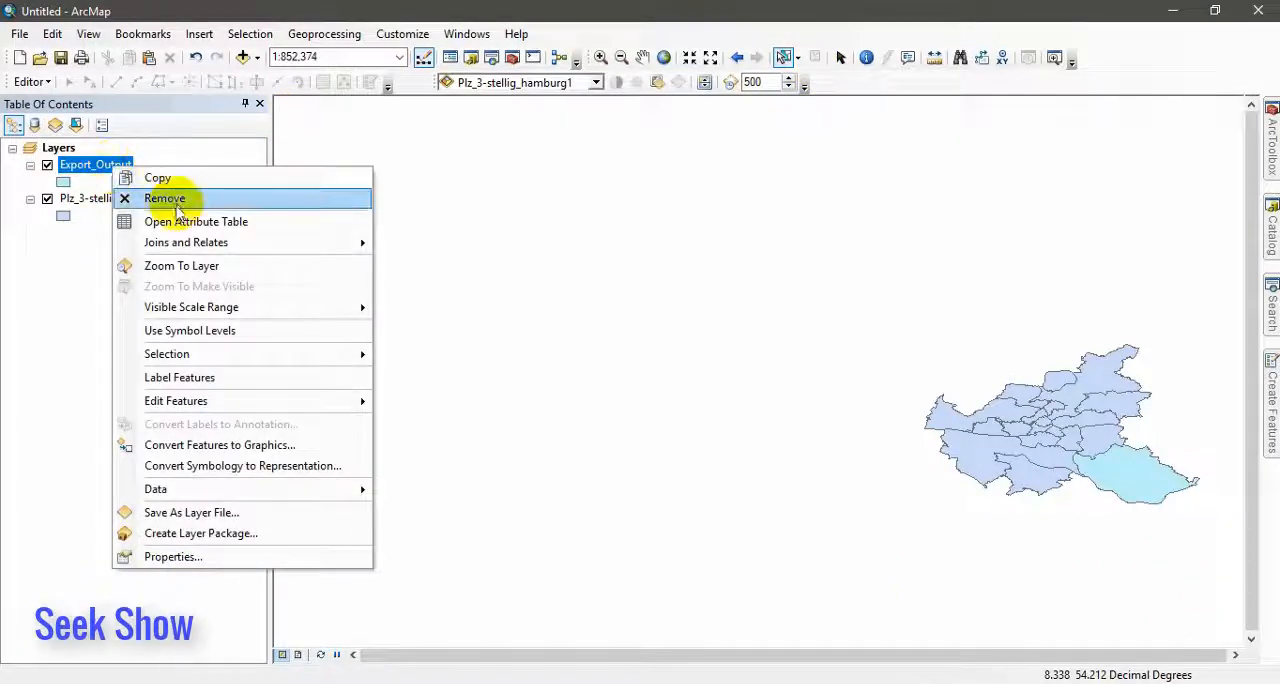
left_click(165, 198)
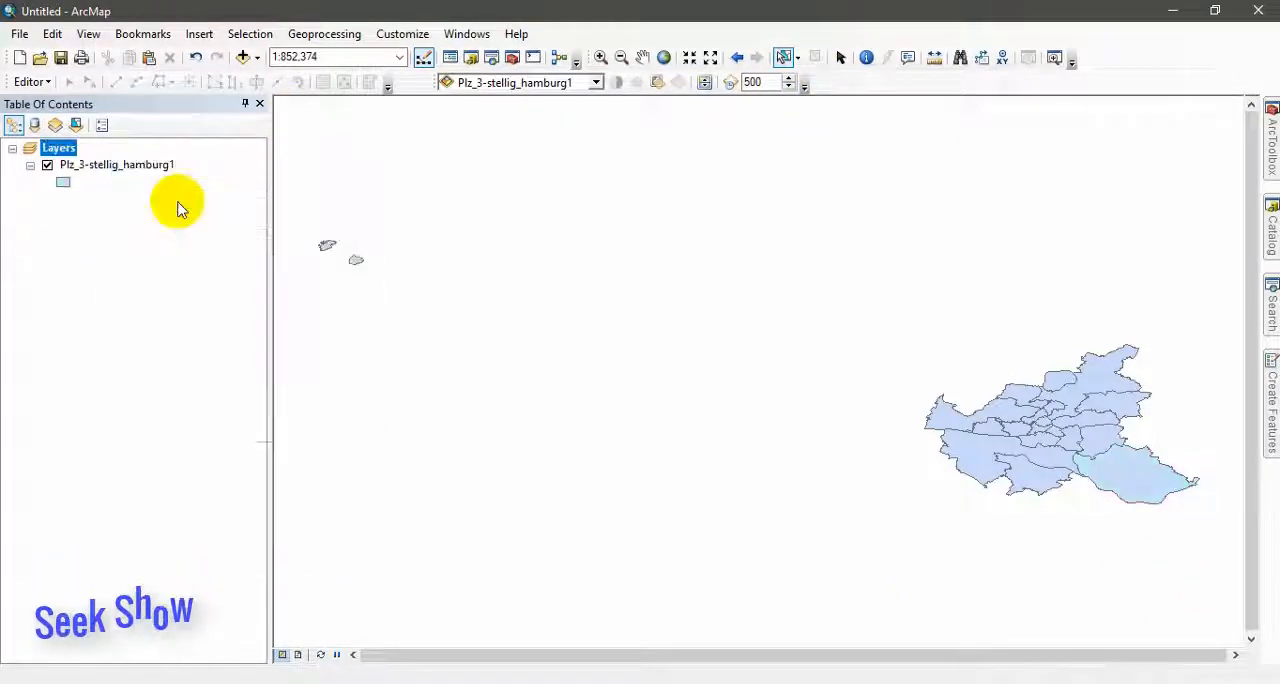
mouse_move(1100, 335)
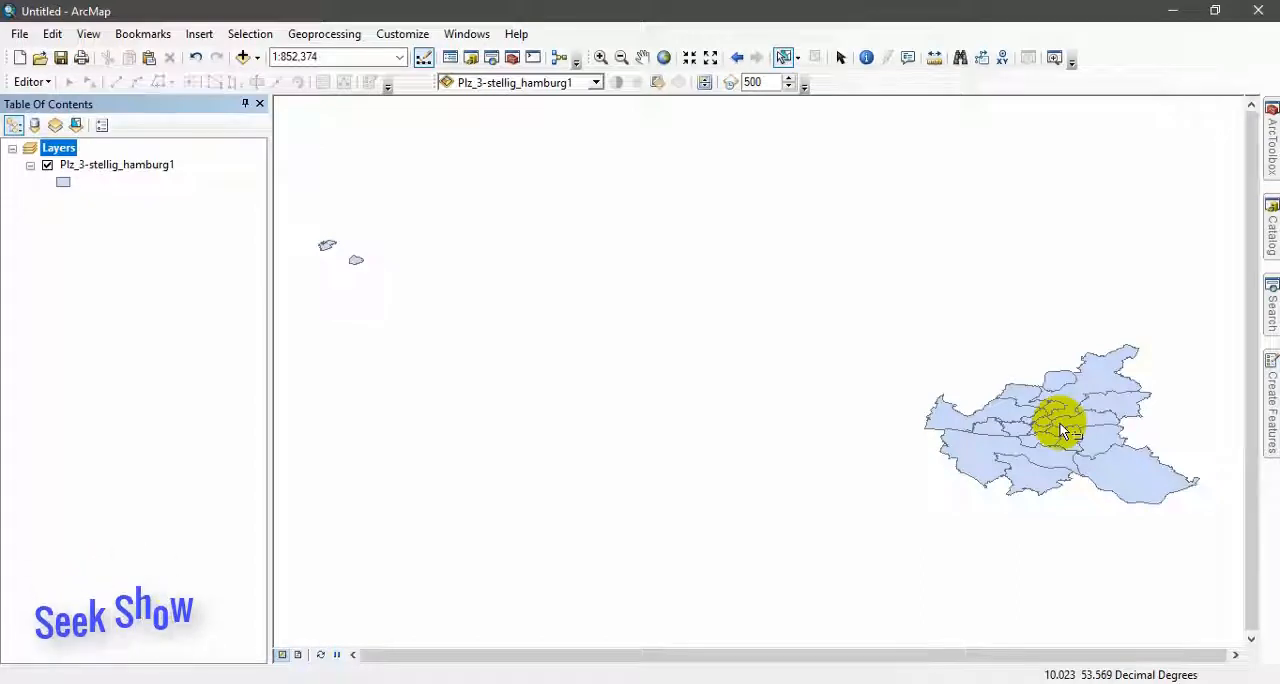
Open the Hamburg postal-code layer's attribute table and select the ID column.
right_click(116, 164)
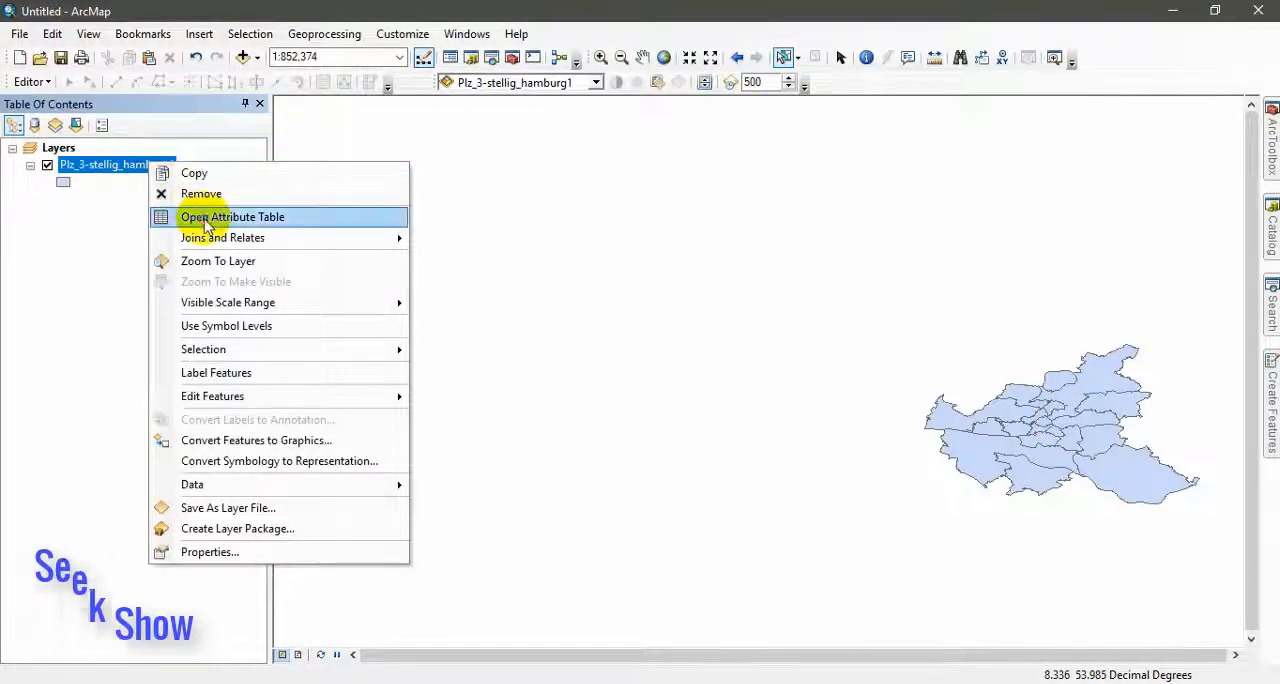
left_click(232, 217)
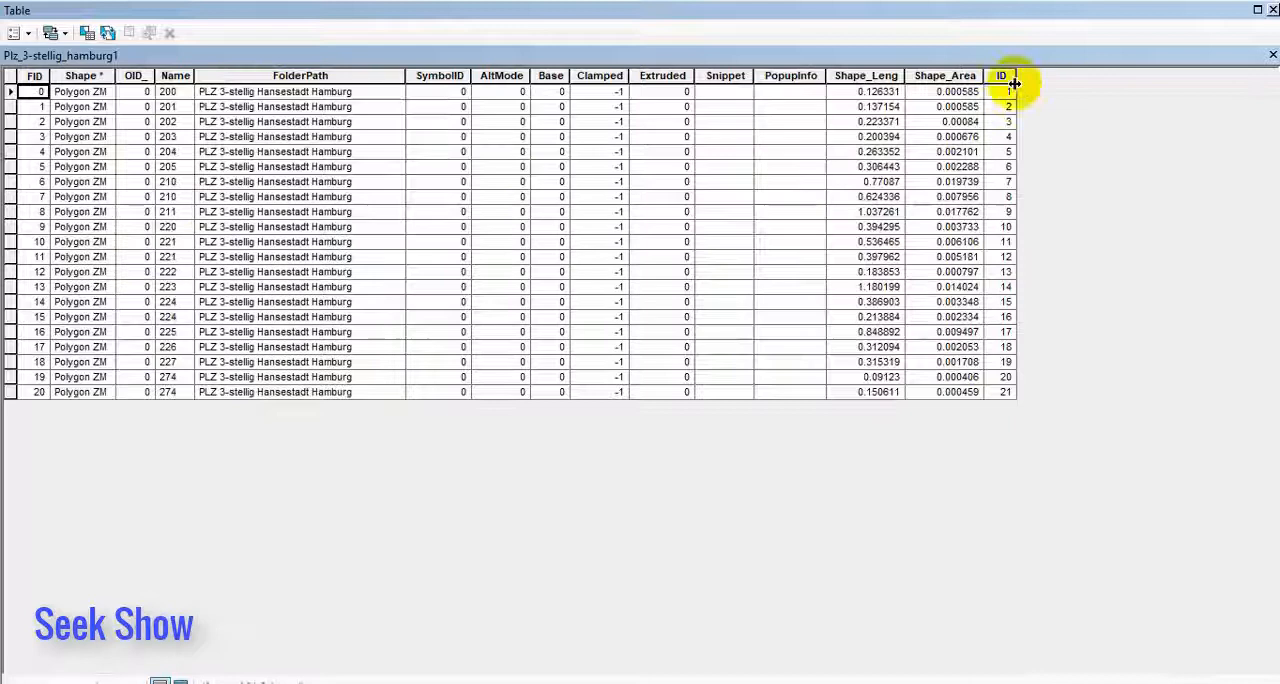
left_click(1001, 75)
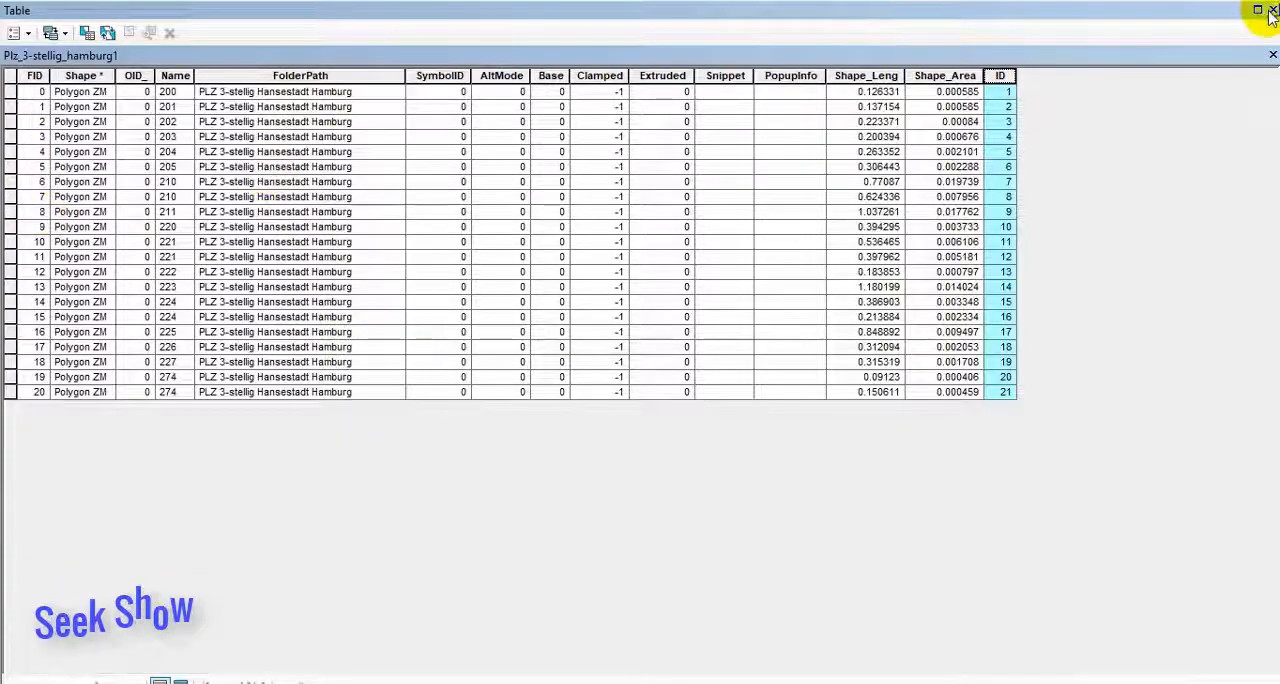
Close the Hamburg layer's attribute table.
left_click(1269, 10)
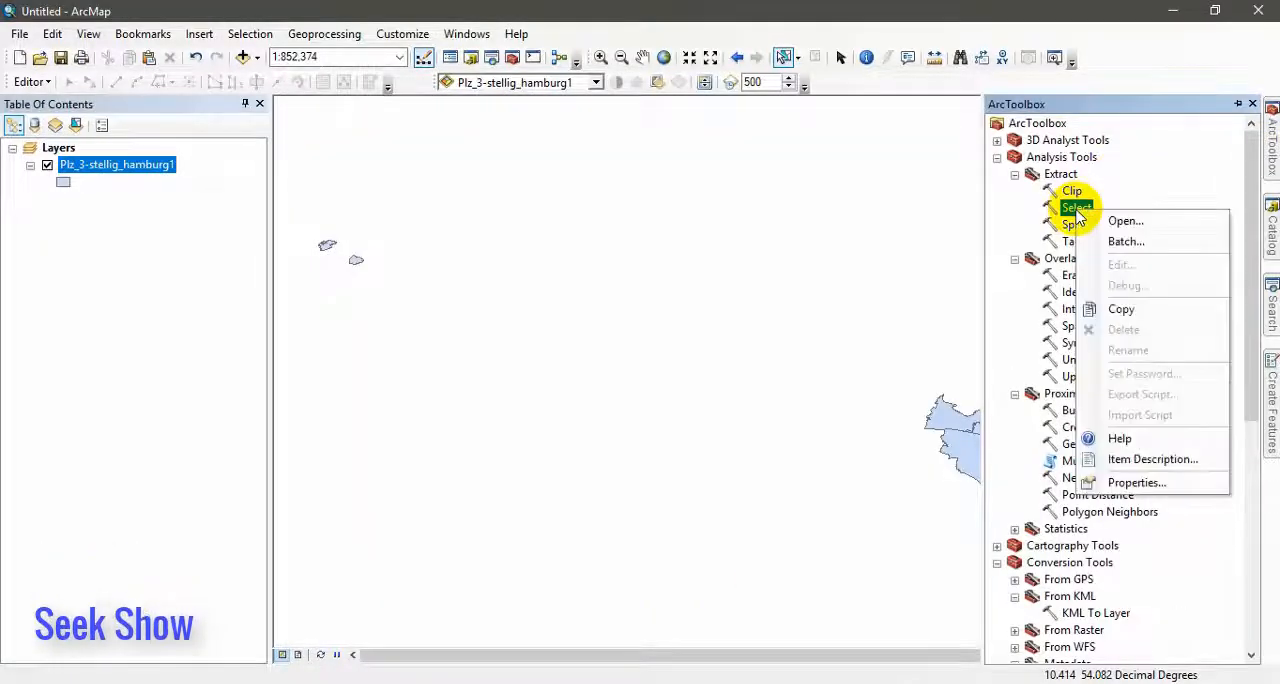
mouse_move(1126, 242)
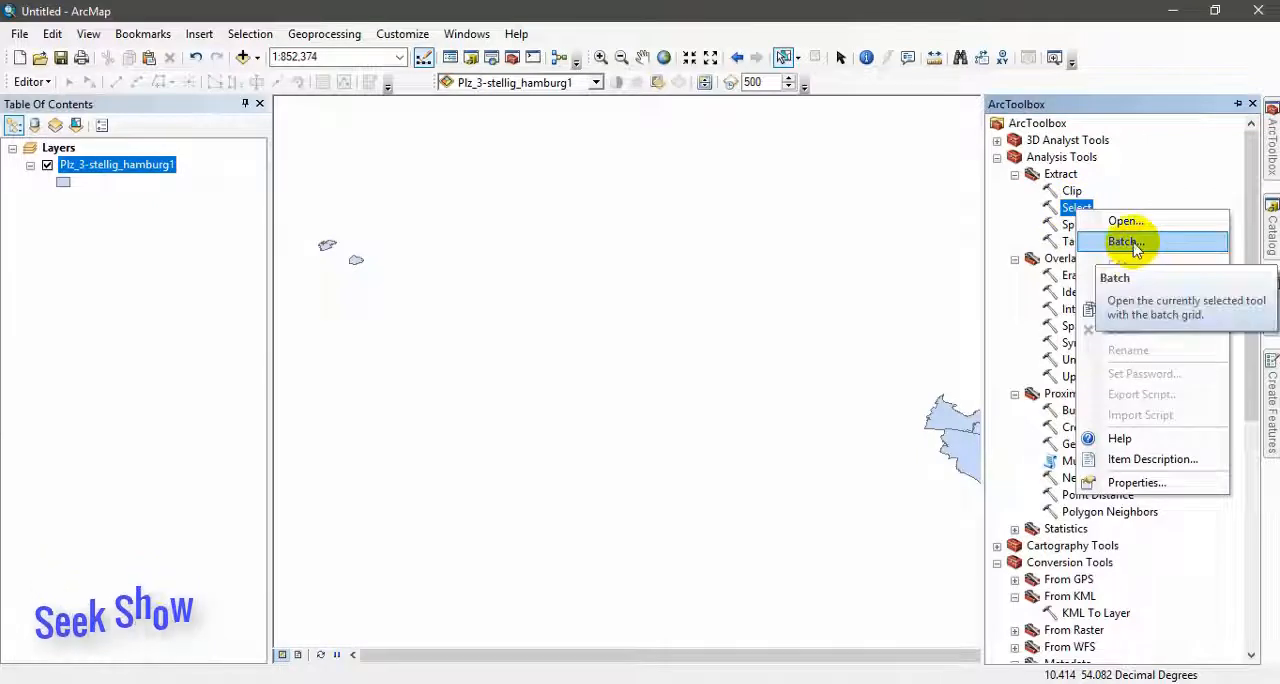
Open the Select tool in batch mode and add extra rows to the batch grid.
left_click(1125, 242)
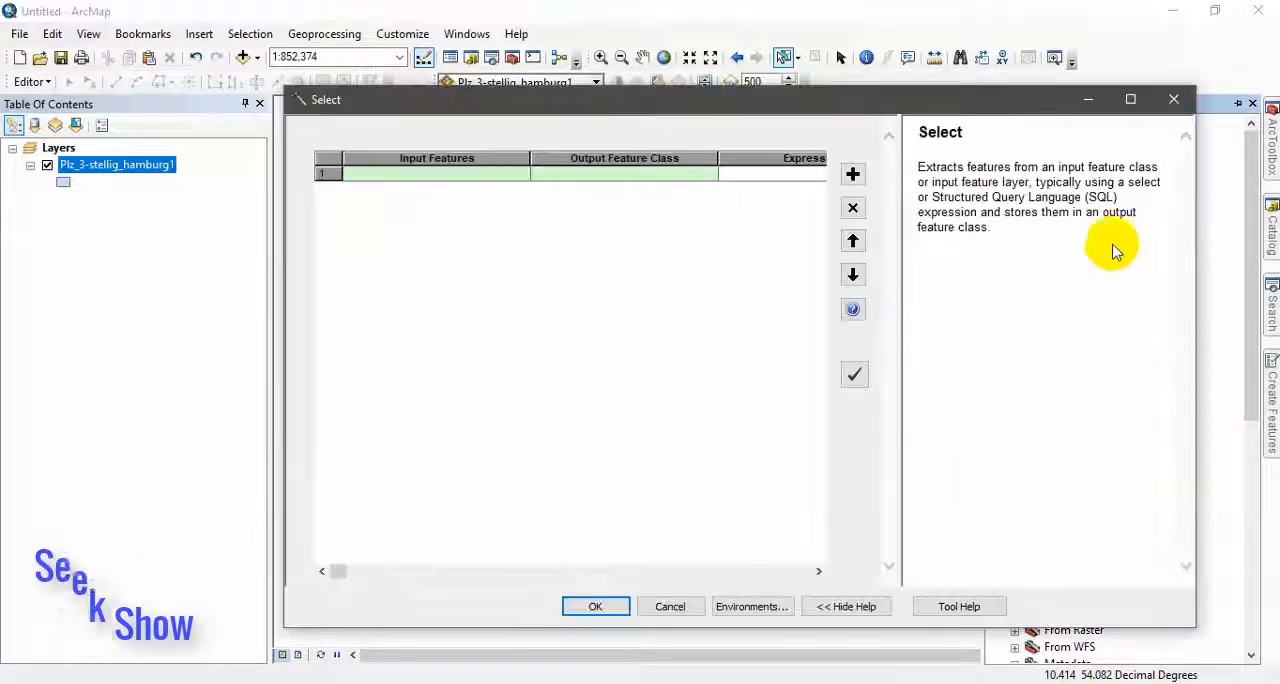
mouse_move(1070, 261)
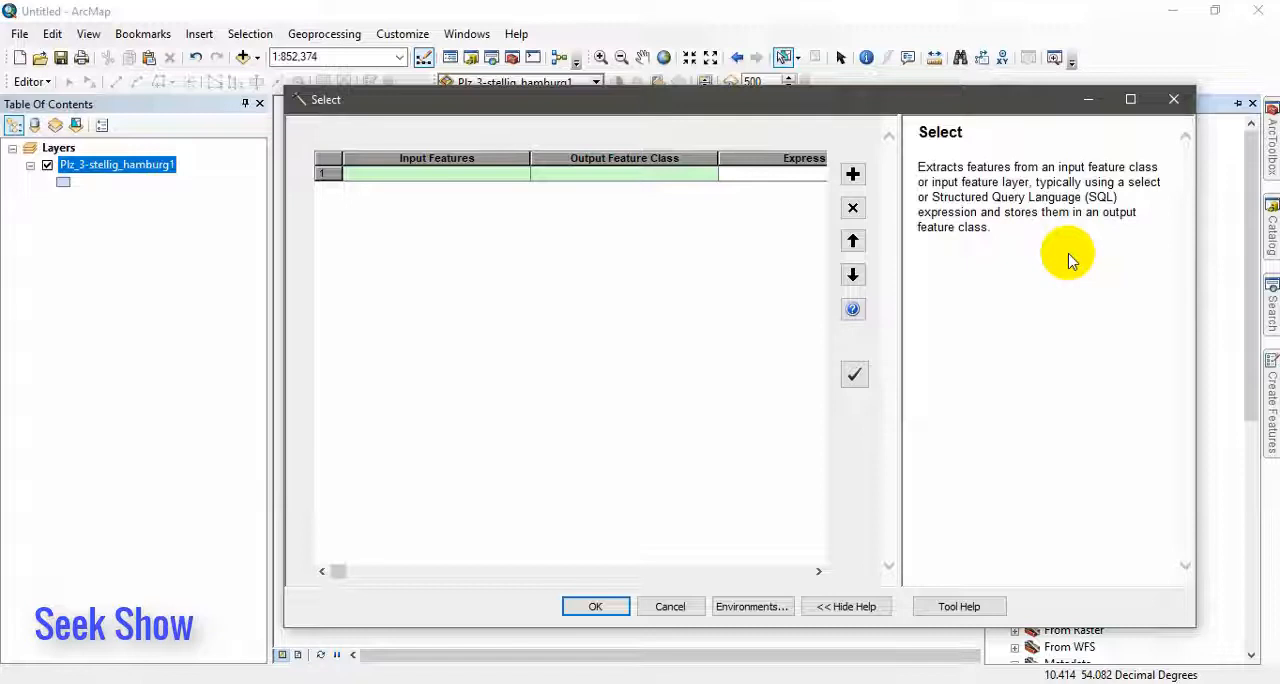
mouse_move(853, 174)
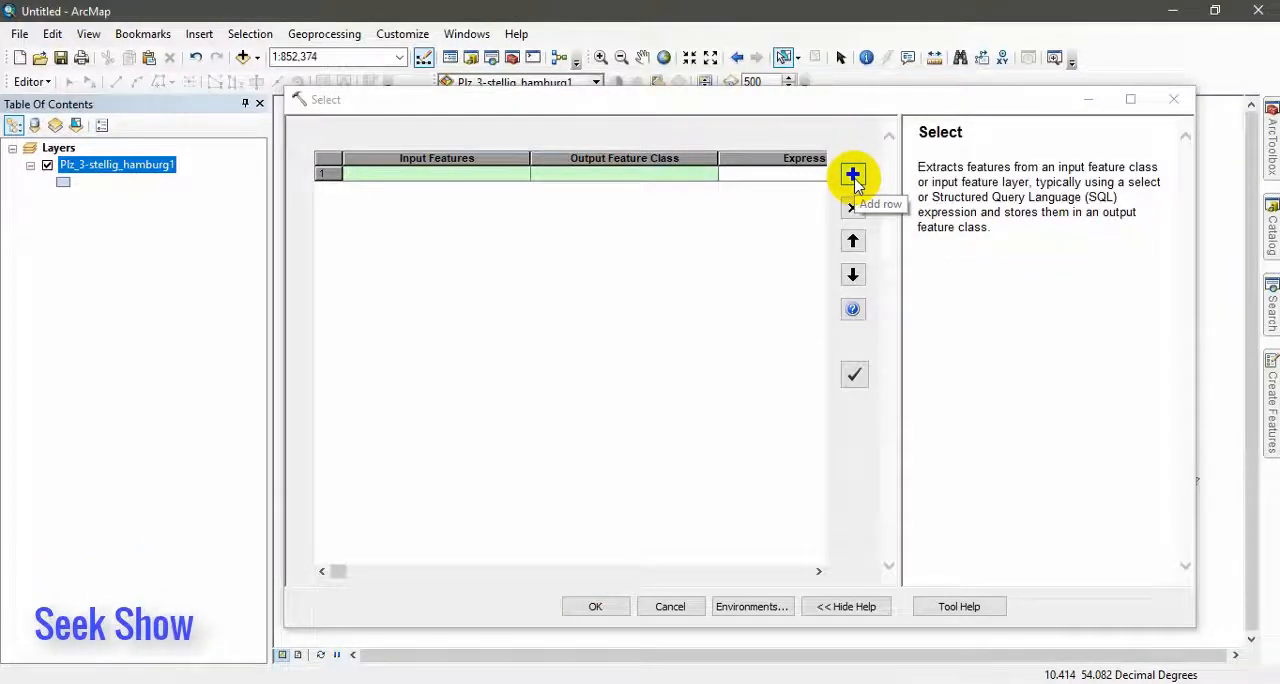
left_click(853, 175)
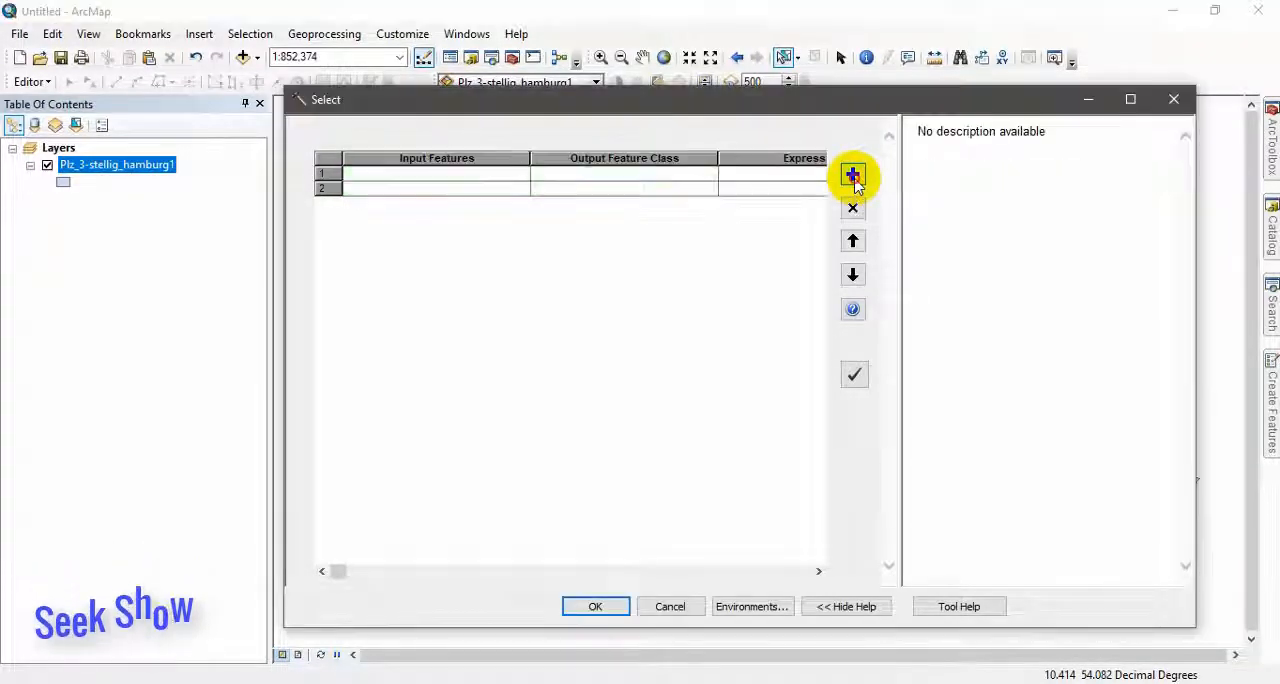
left_click(853, 175)
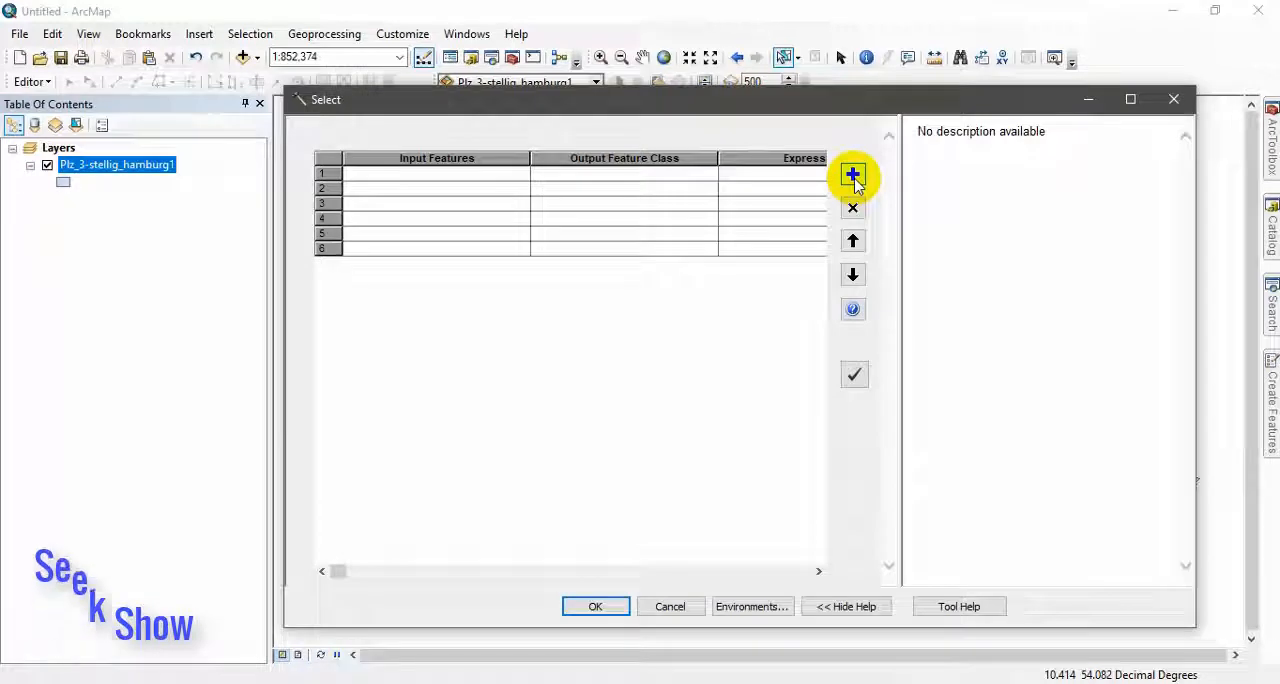
left_click(853, 175)
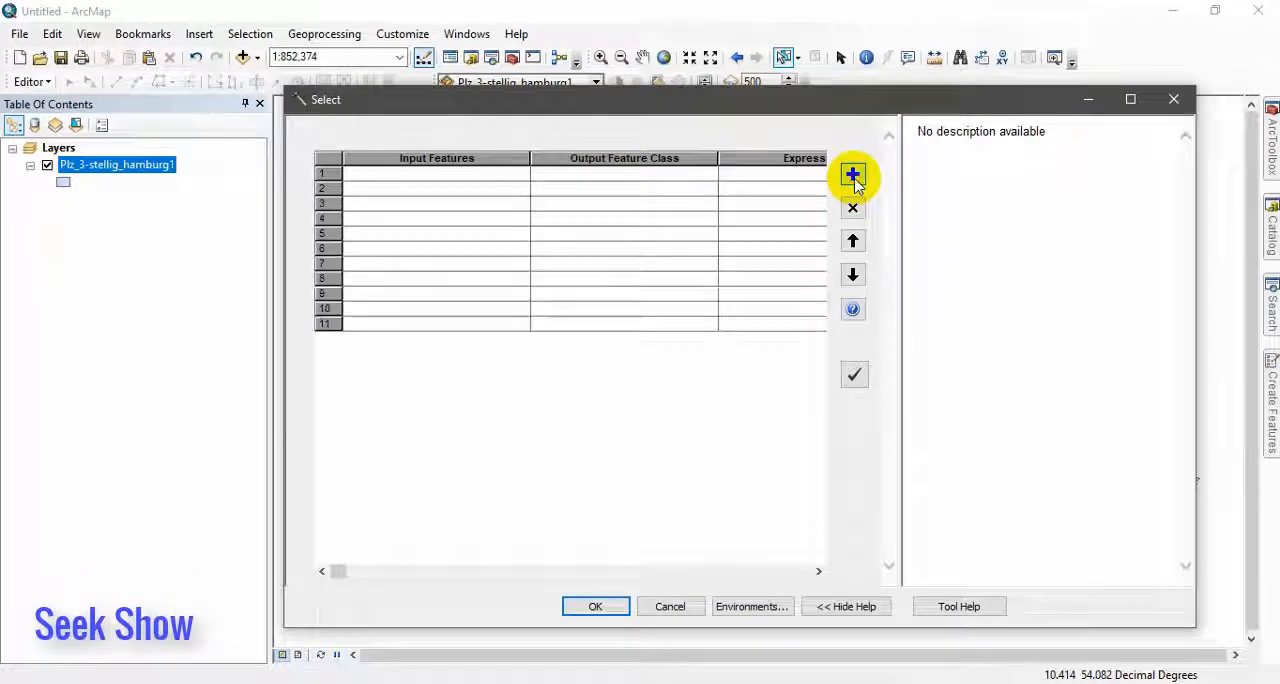
left_click(853, 175)
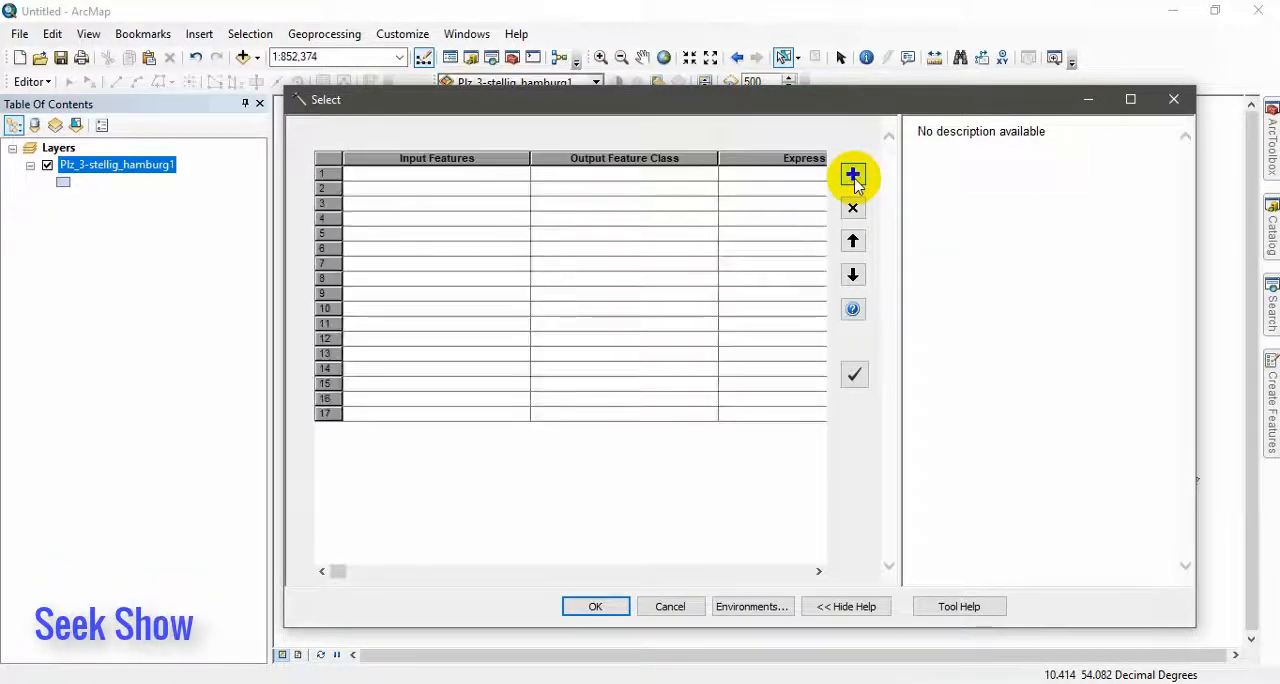
left_click(853, 175)
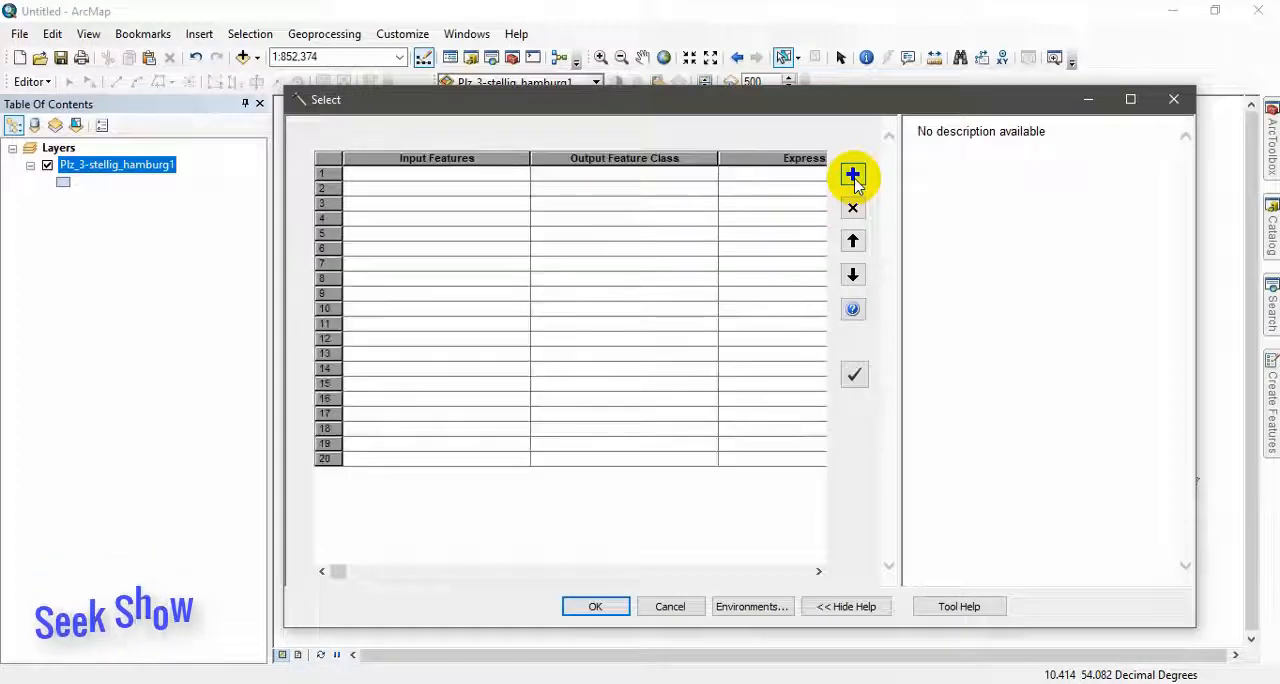
left_click(852, 173)
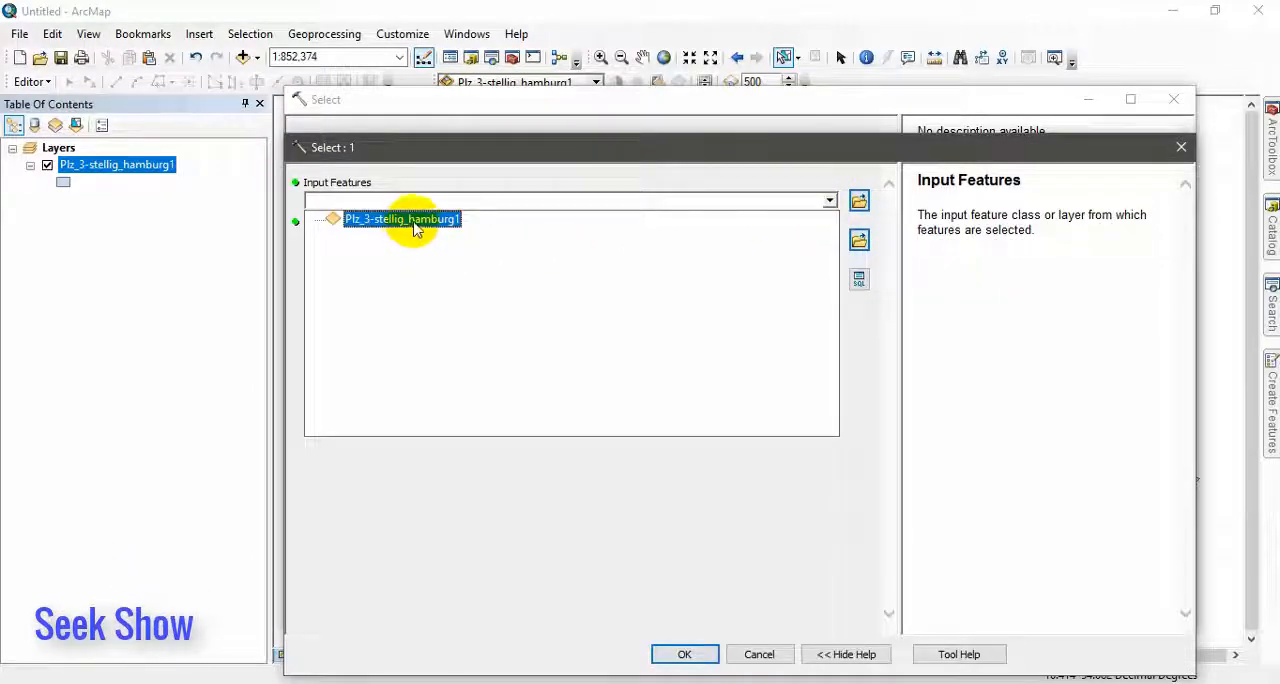
Set row 1 to input Plz_3-stellig_hamburg1, output 1.shp, and verified expression "ID" = 1.
left_click(402, 219)
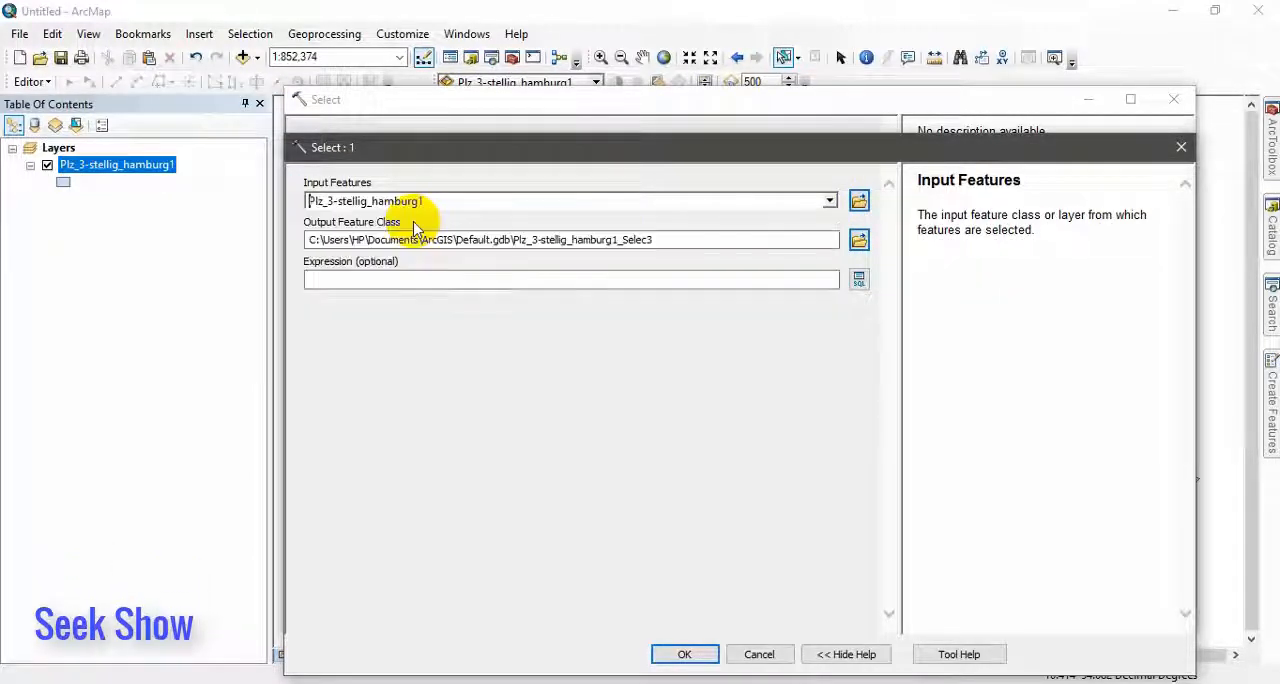
mouse_move(858, 240)
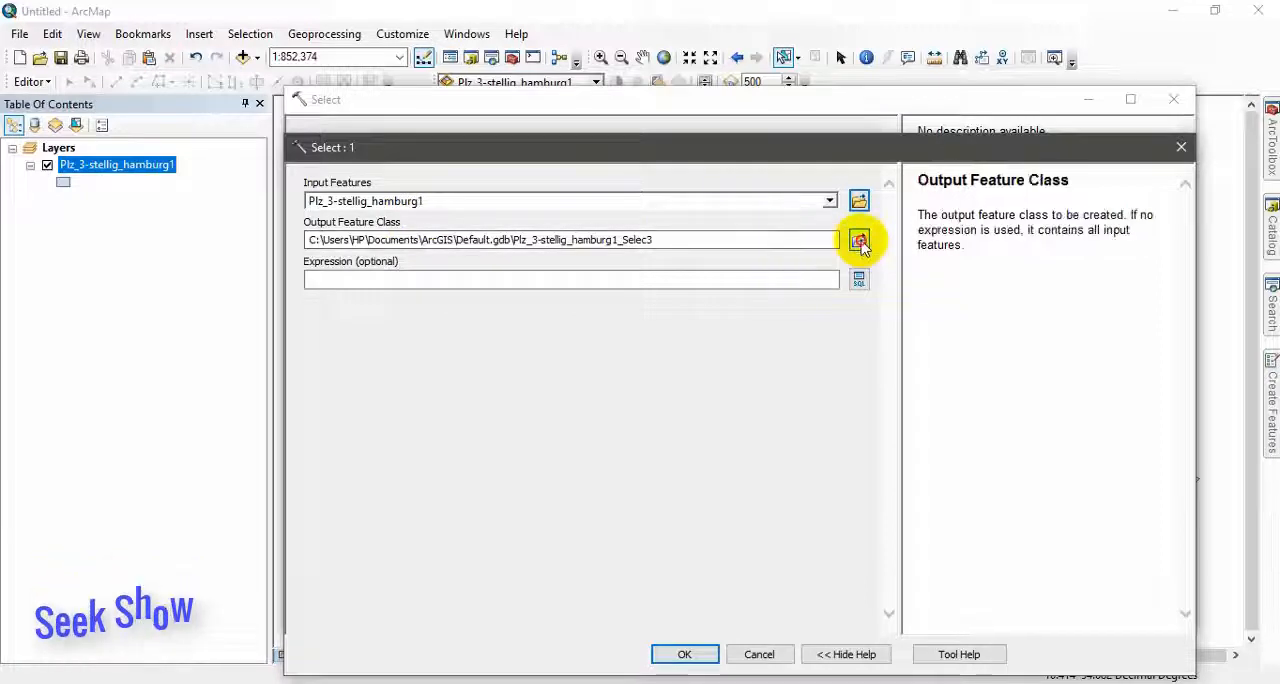
left_click(858, 240)
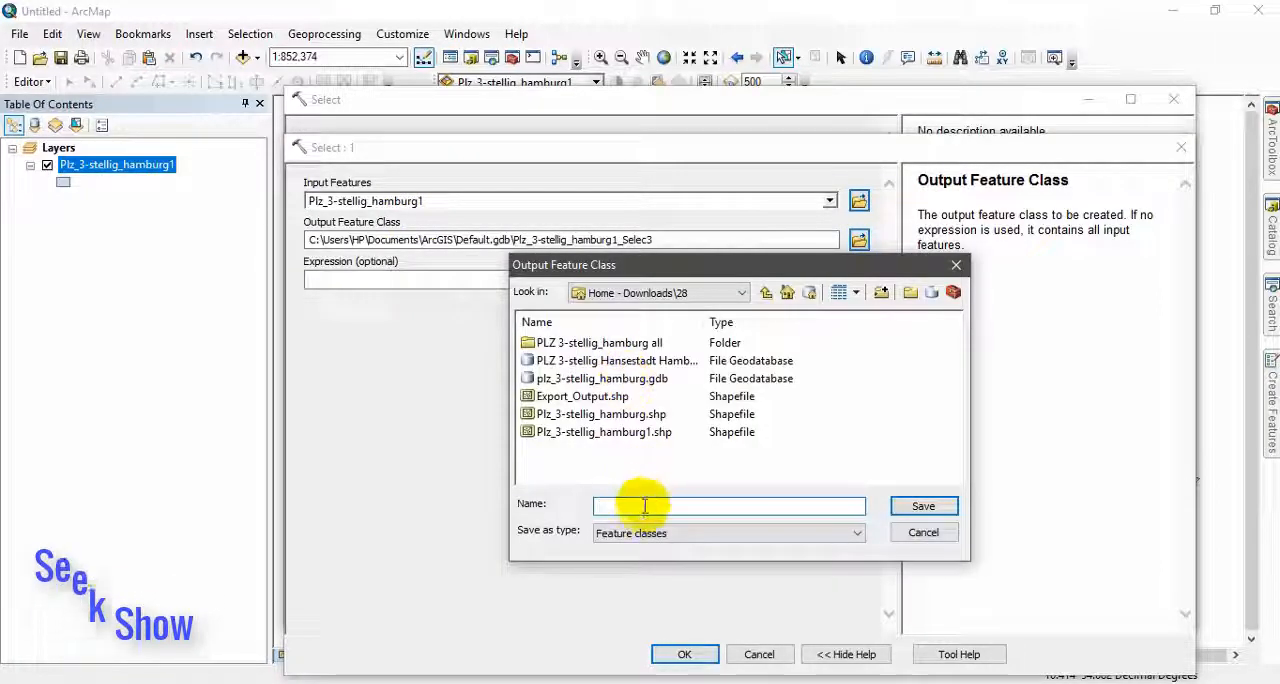
left_click(924, 506)
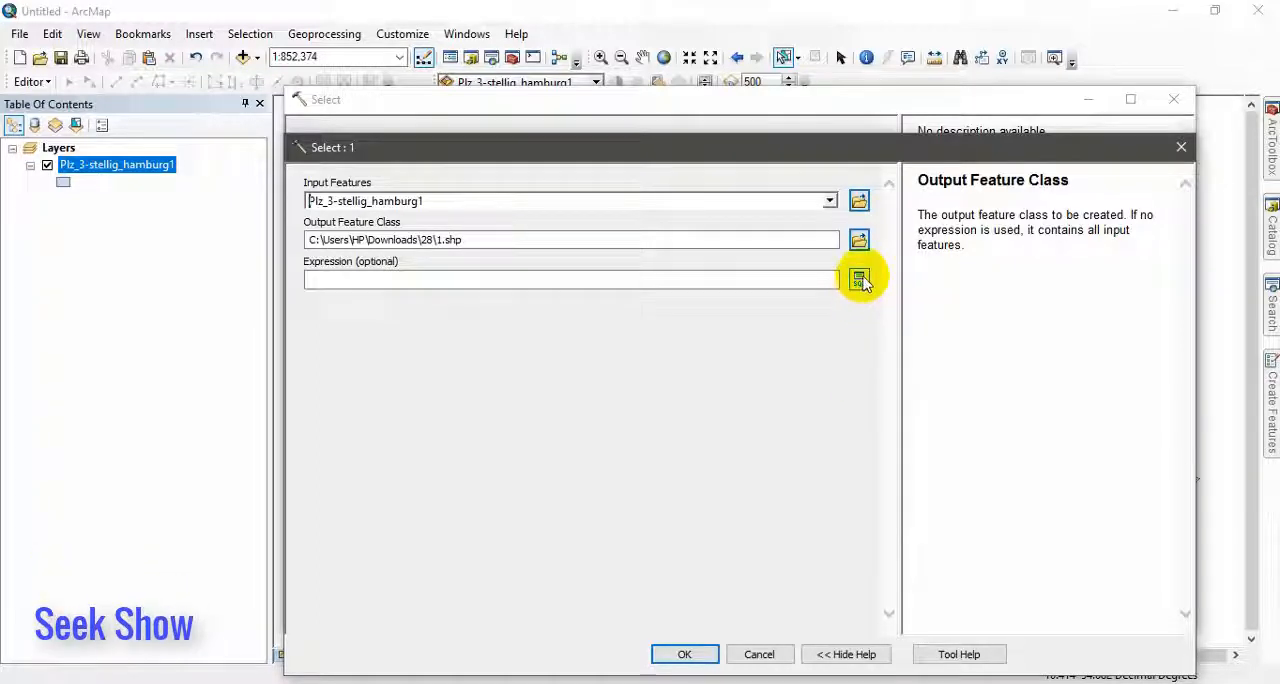
left_click(858, 278)
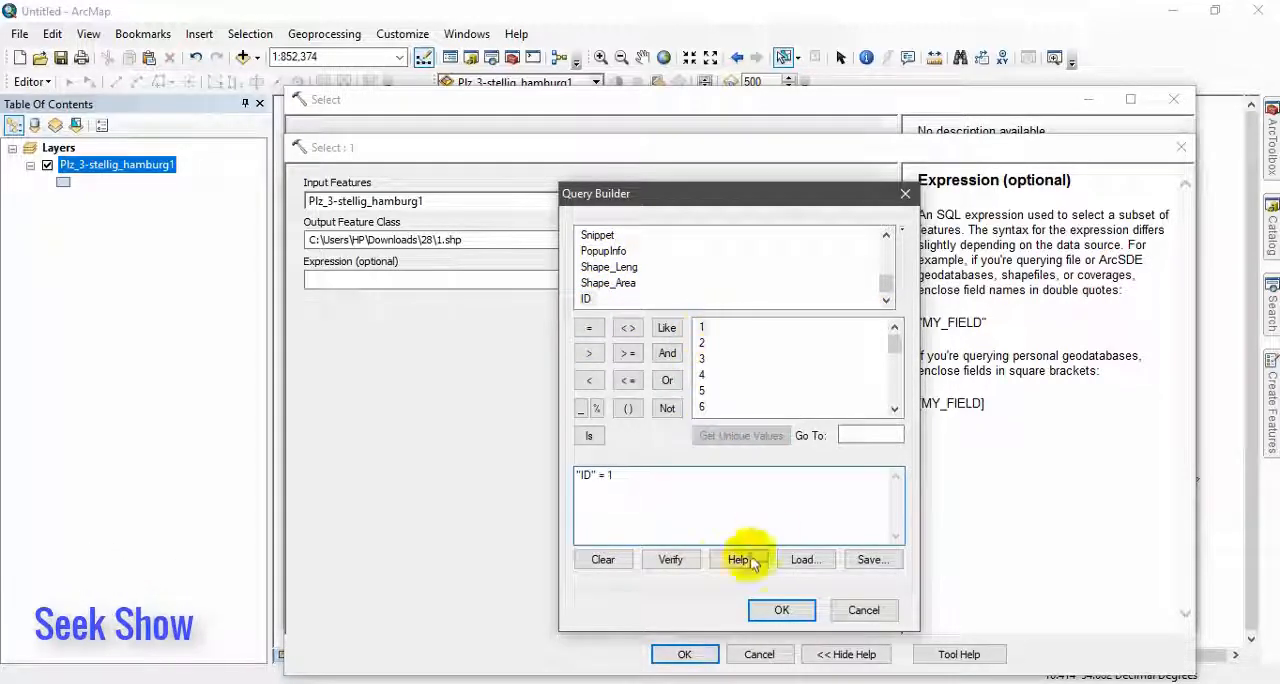
left_click(670, 559)
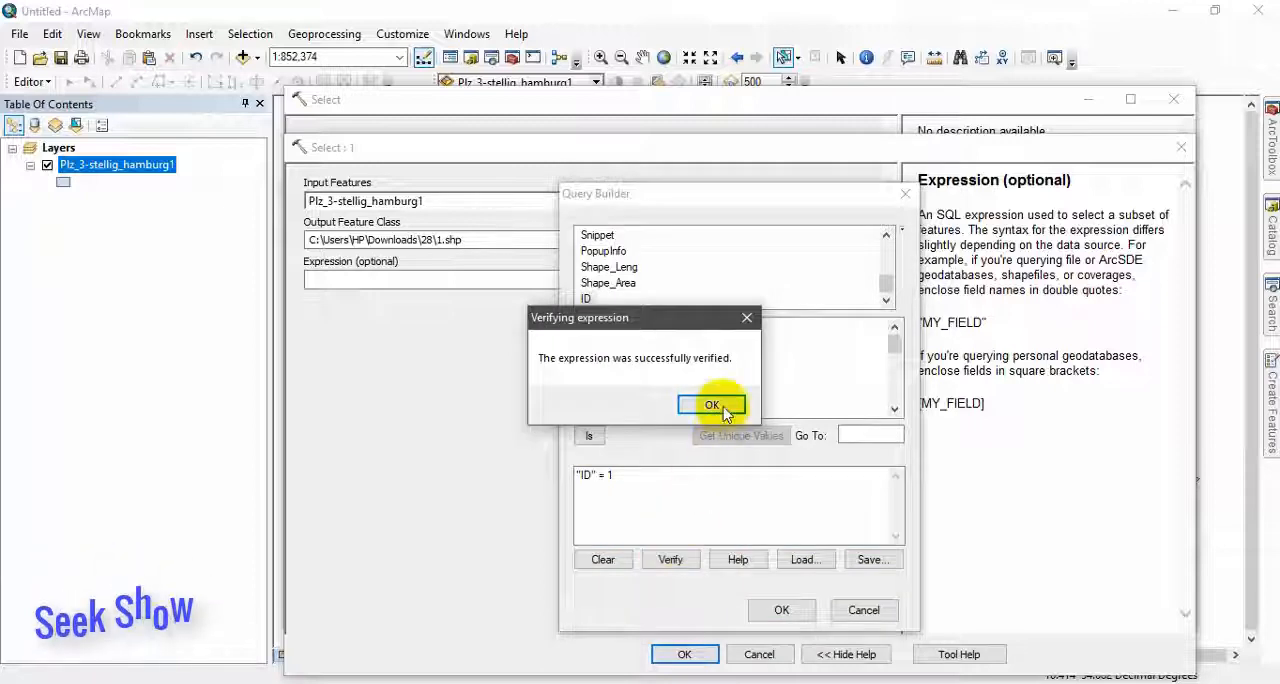
left_click(712, 404)
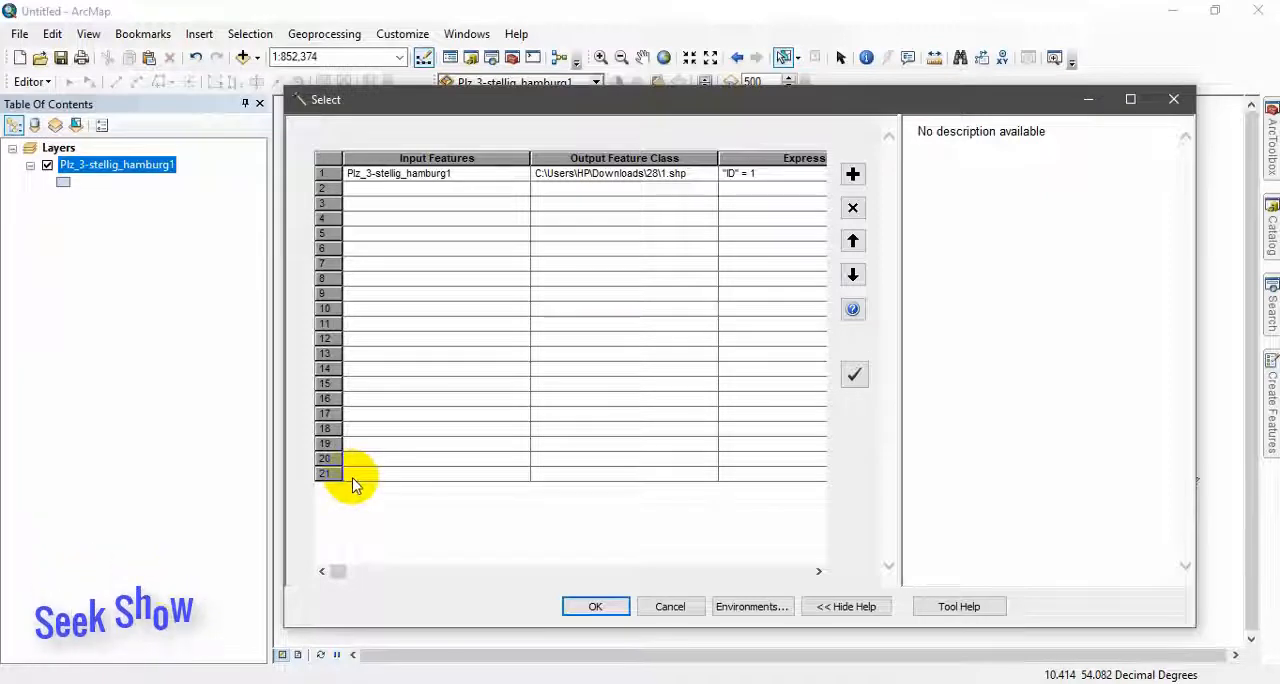
mouse_move(361, 489)
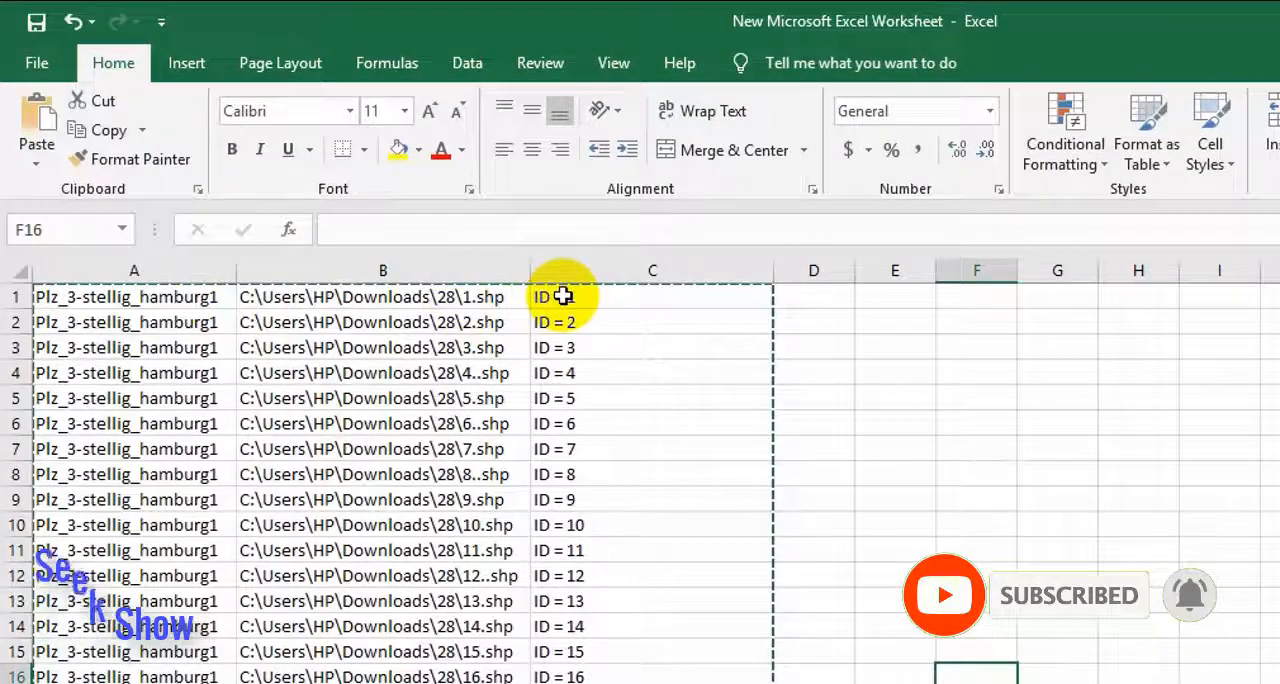
Add a new Excel Sheet2 and copy the first batch Select row into it.
left_click(1138, 556)
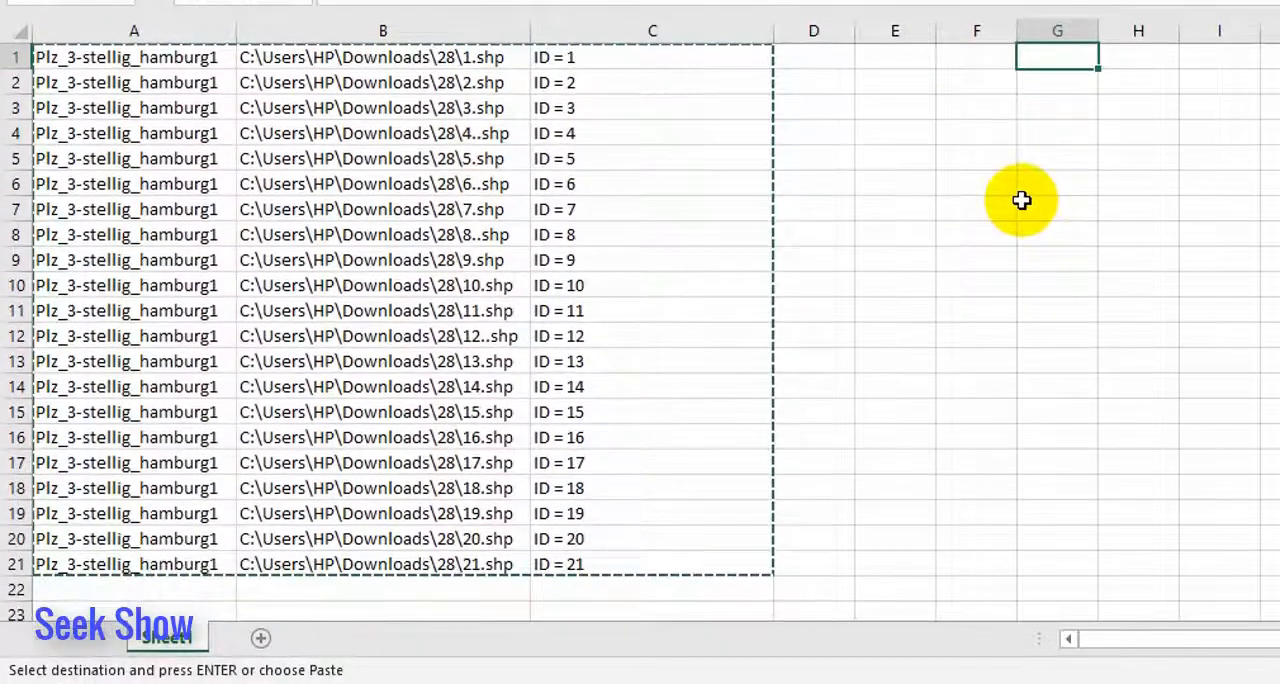
key("Escape")
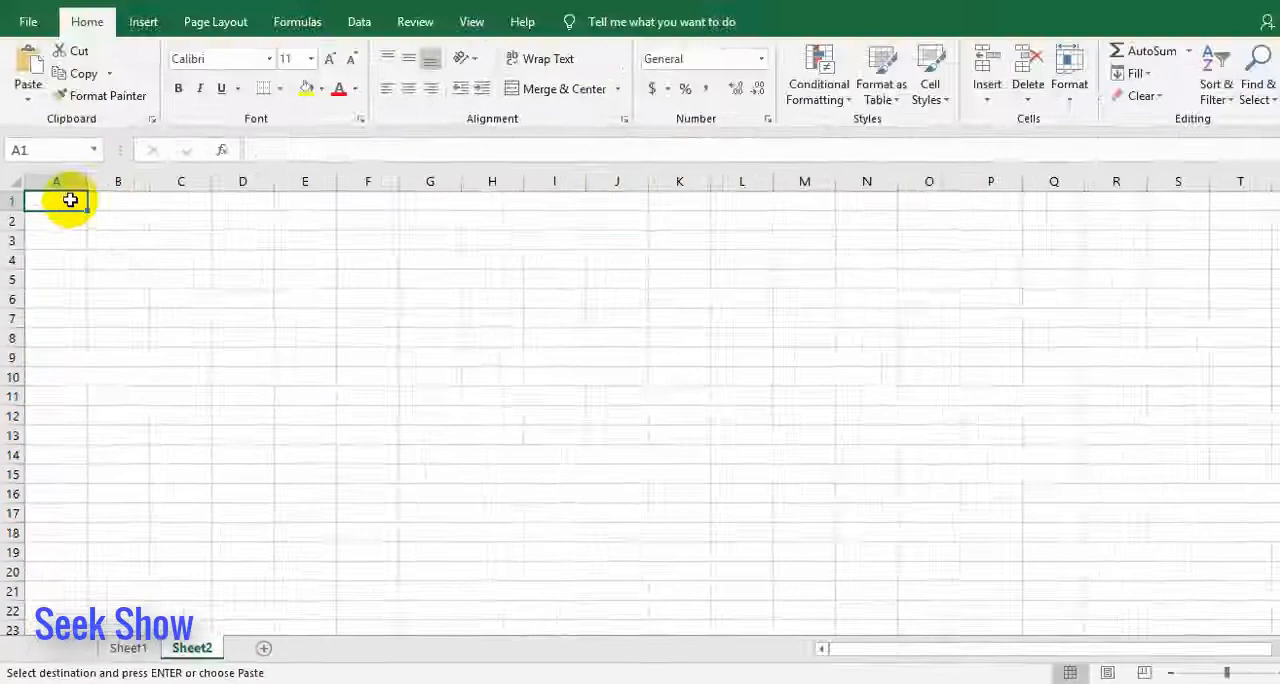
key("ctrl+v")
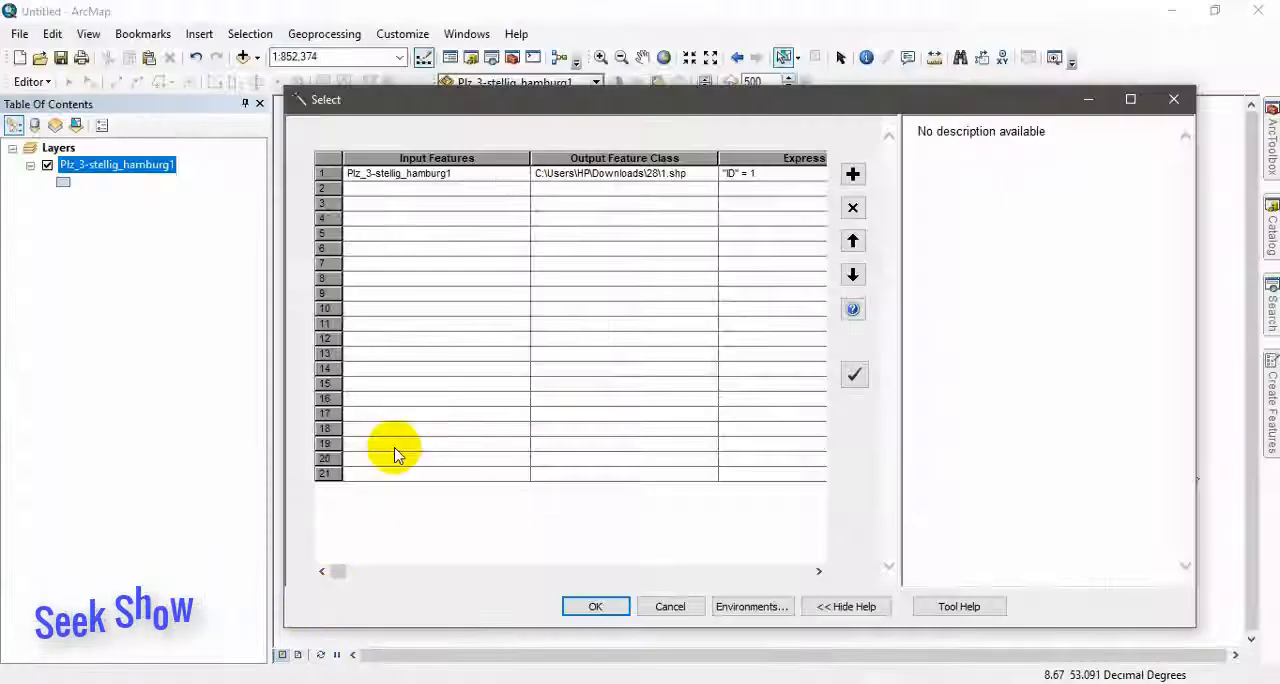
right_click(400, 173)
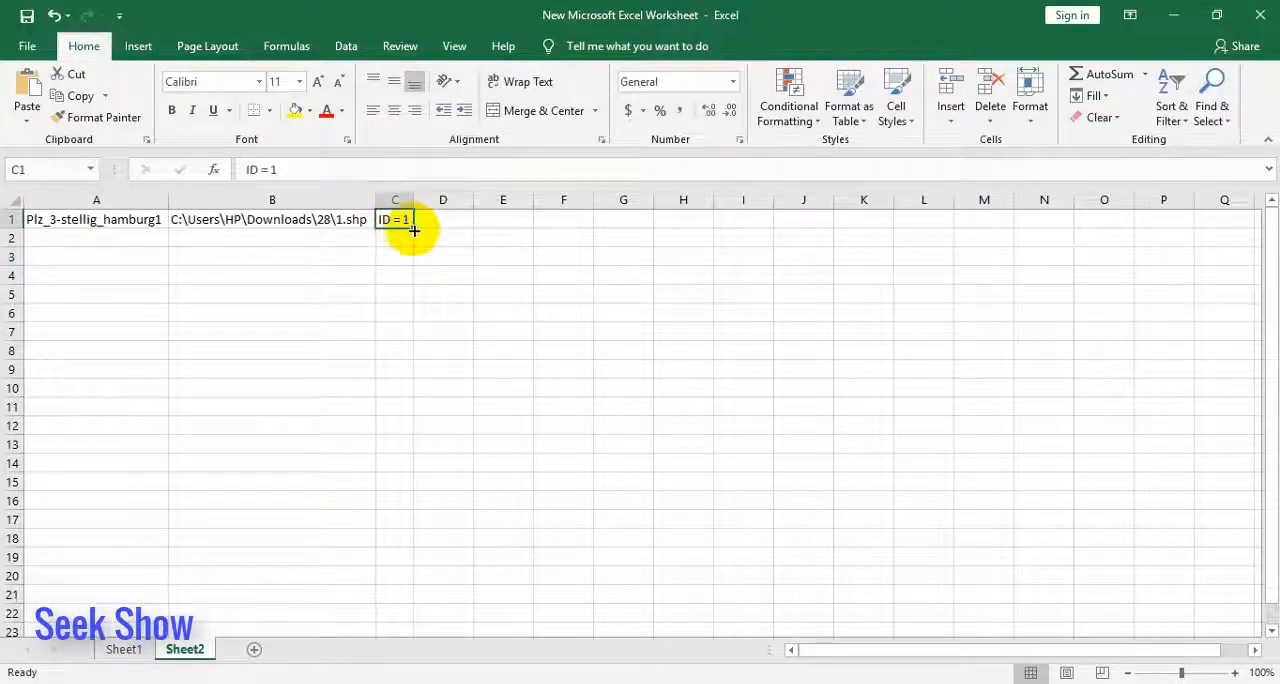
Extend IDs 1–21 down column C, paste the layer name down column A, renumber output paths.
left_click_drag(414, 231, 381, 570)
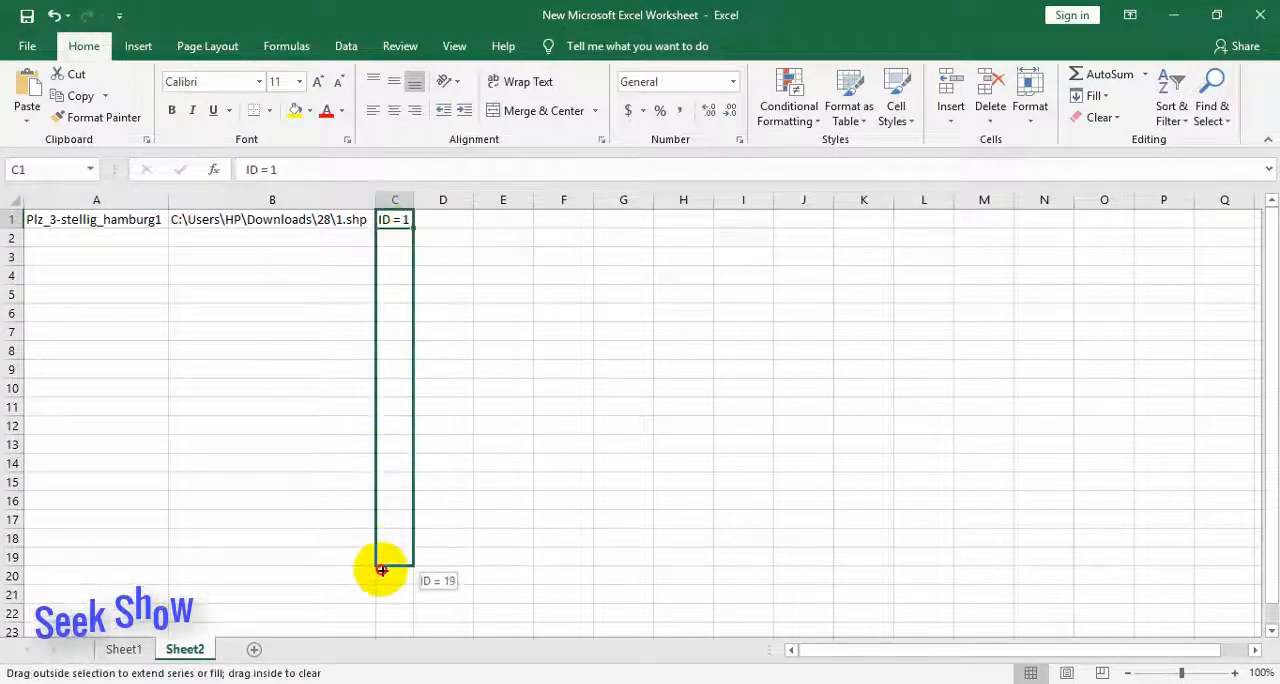
left_click_drag(394, 219, 394, 595)
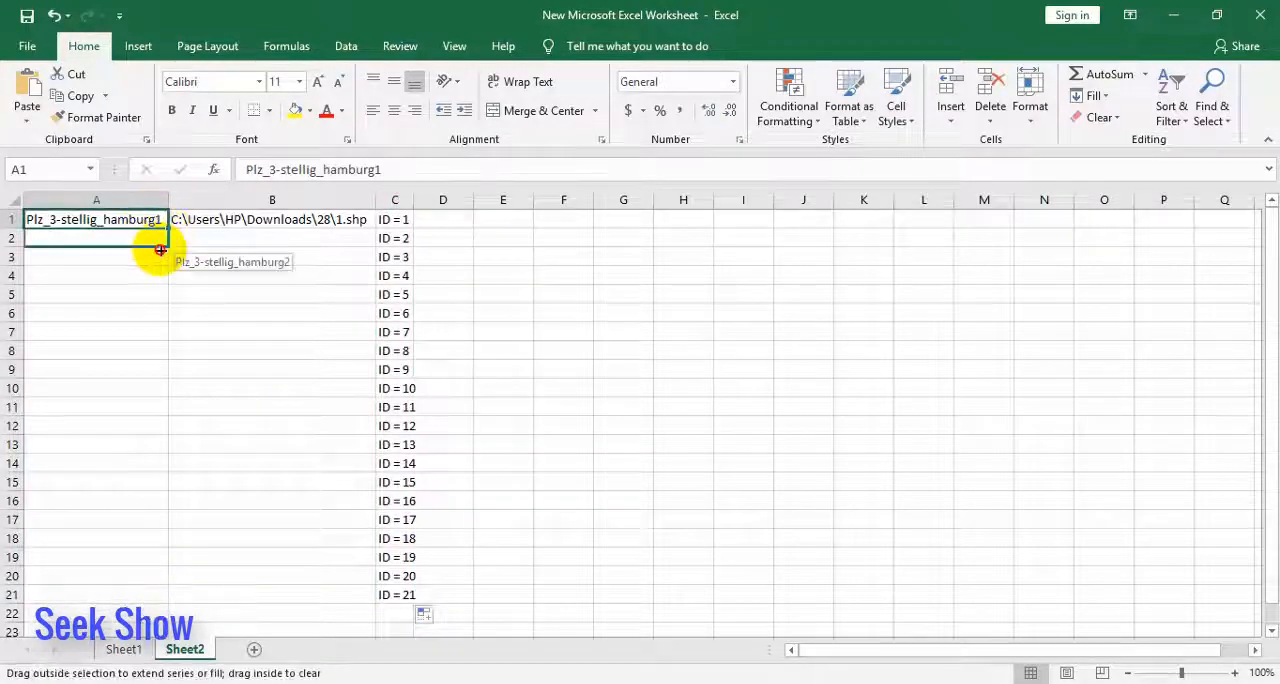
right_click(95, 219)
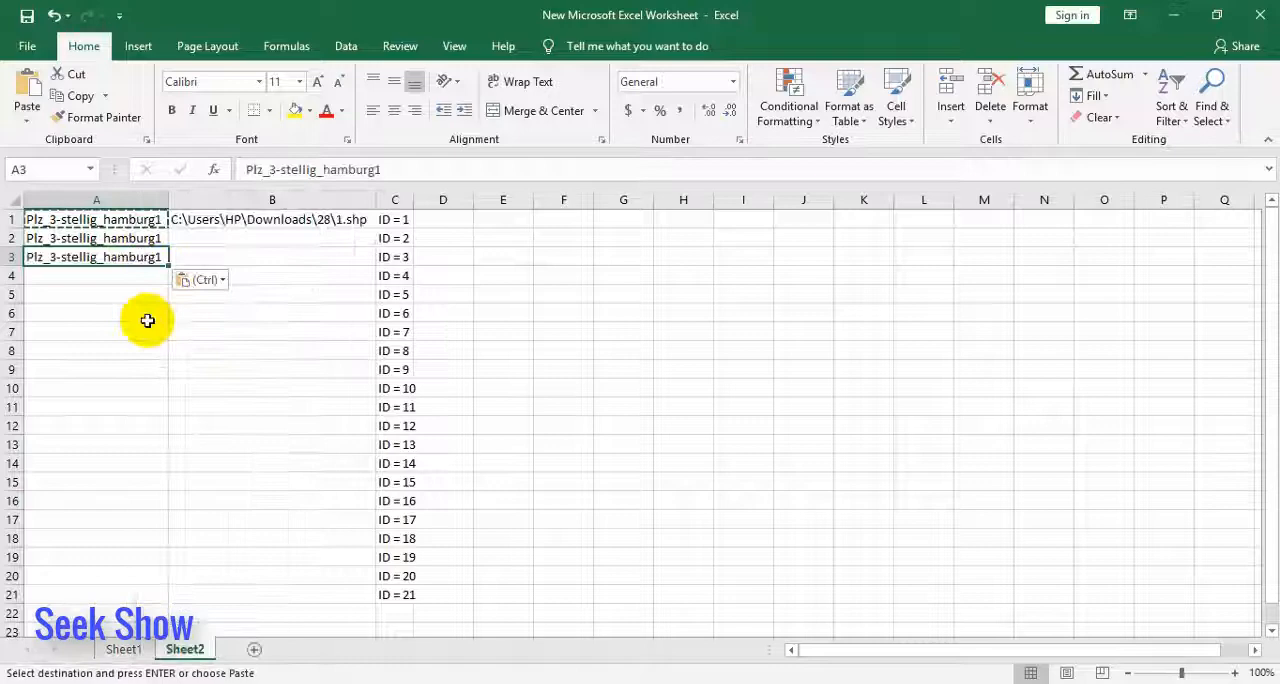
left_click(95, 275)
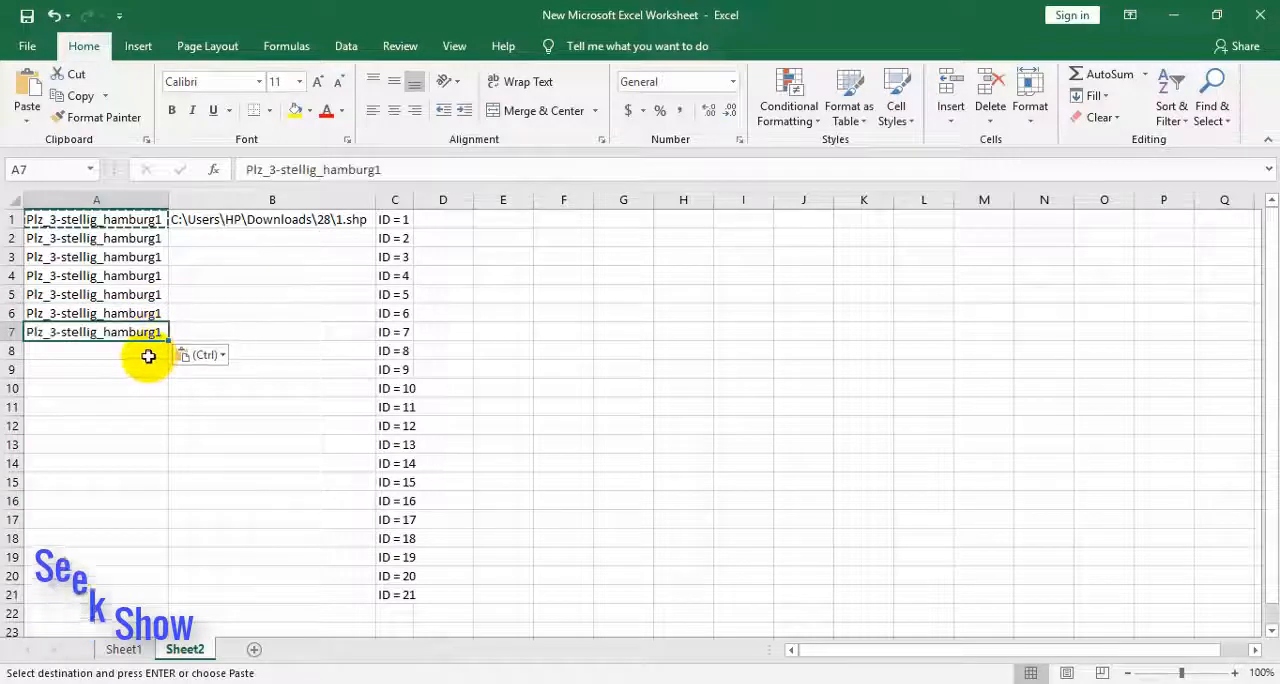
key("Enter")
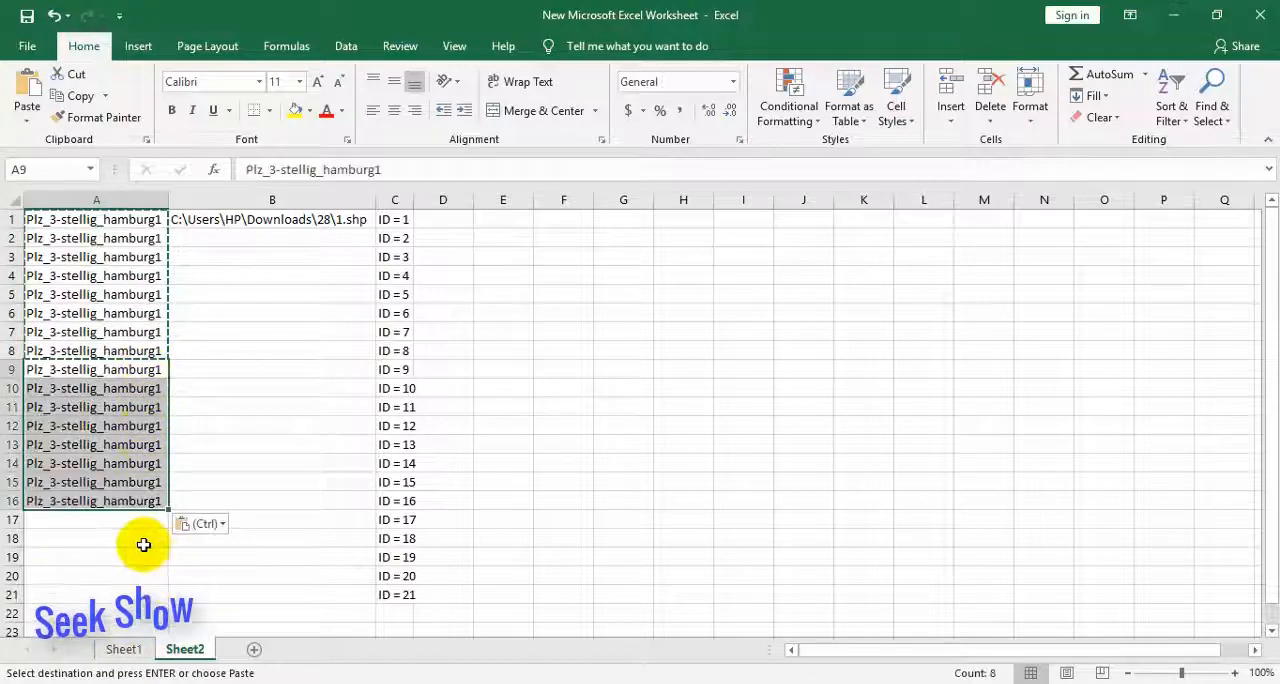
scroll("down", 3)
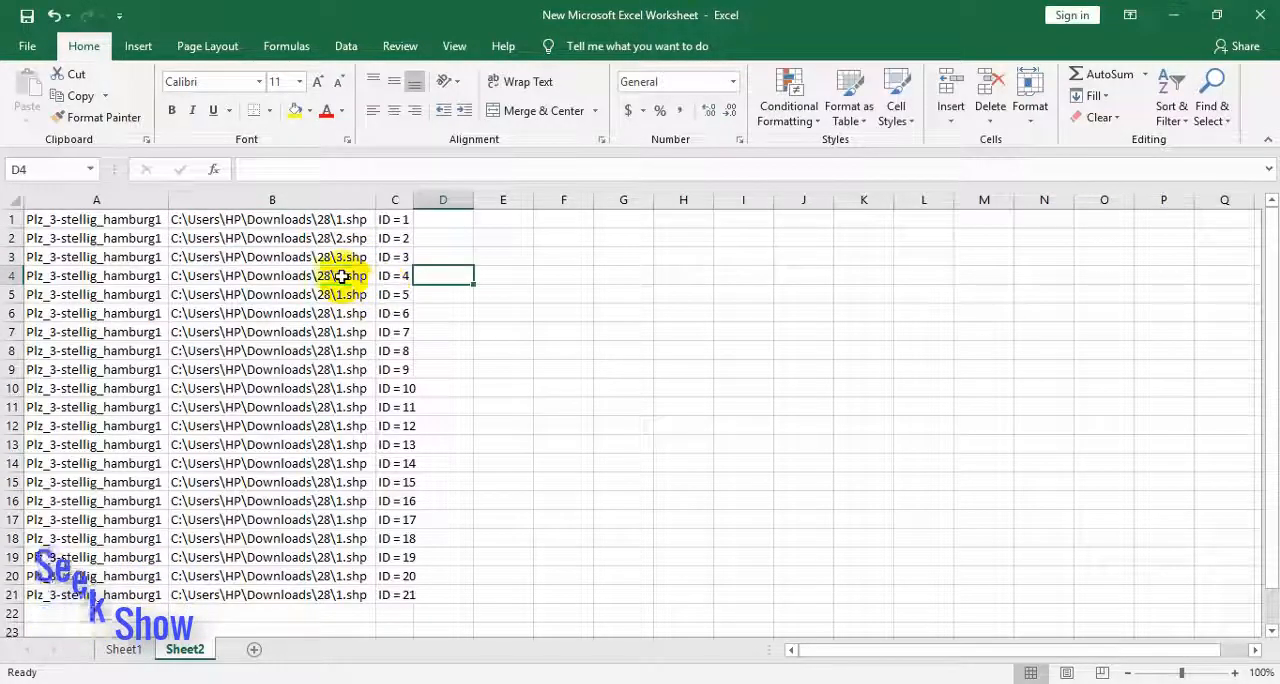
double_click(340, 275)
type("4")
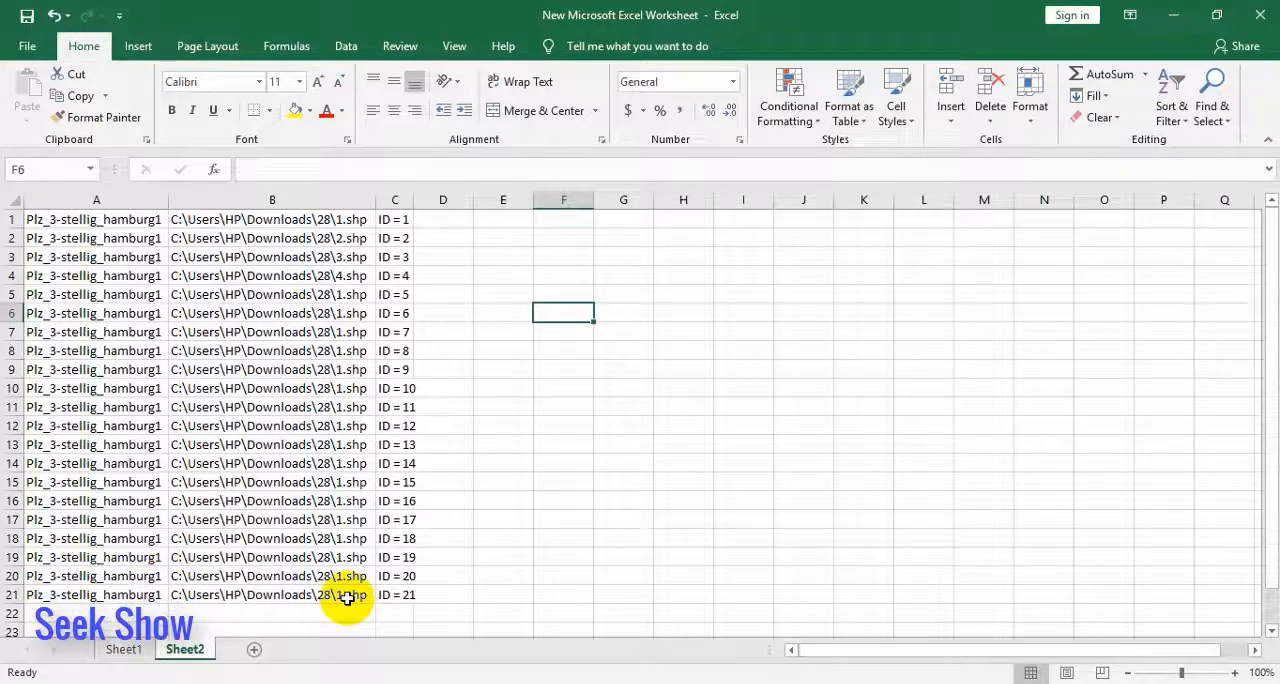
Select and copy the complete 21-row table from Sheet1.
left_click(118, 649)
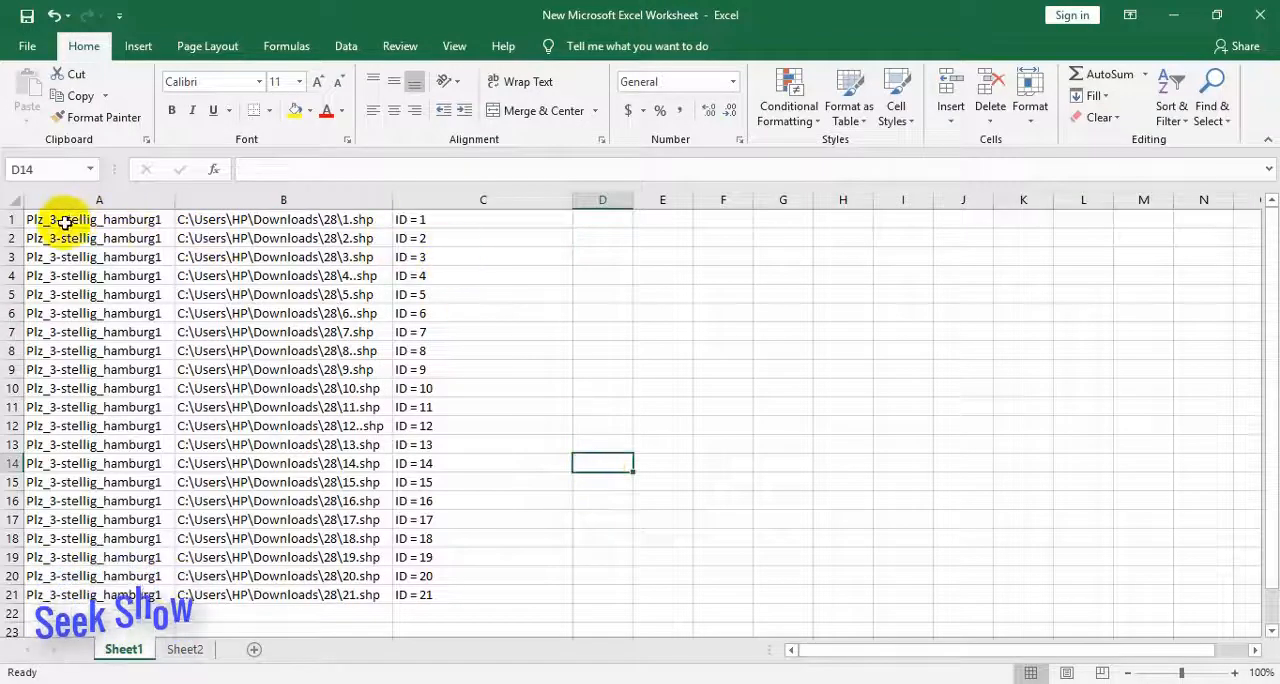
left_click_drag(60, 219, 443, 237)
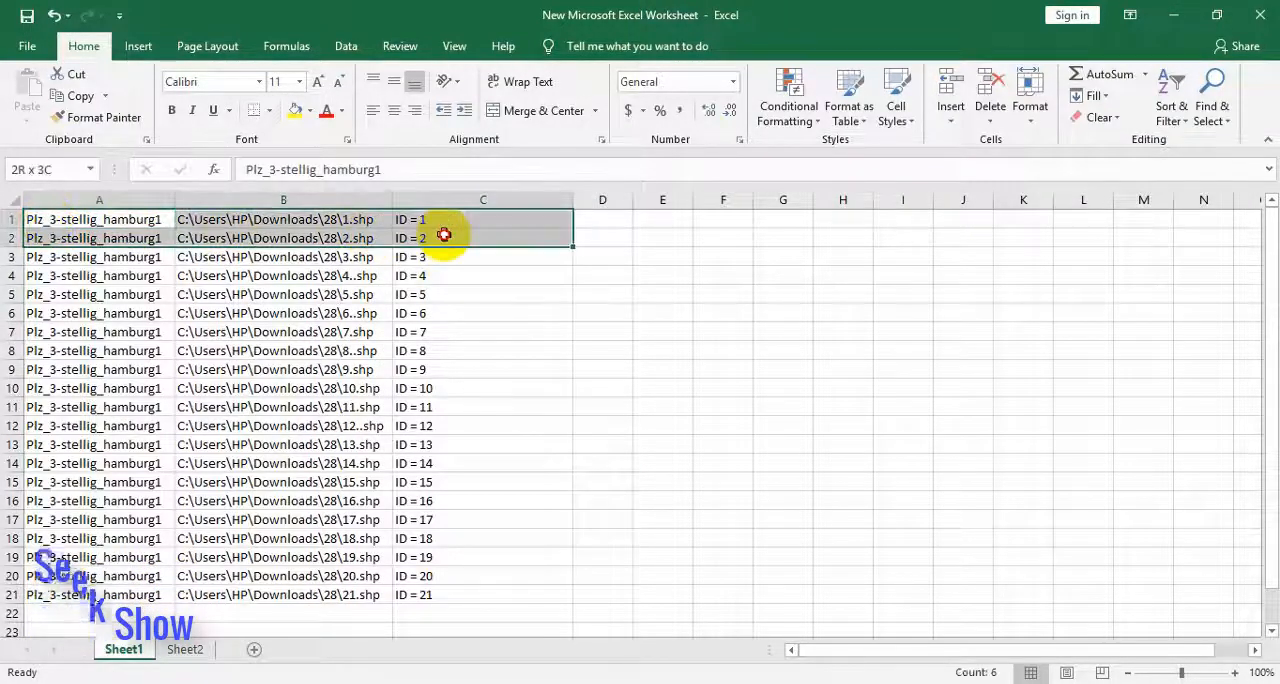
right_click(443, 237)
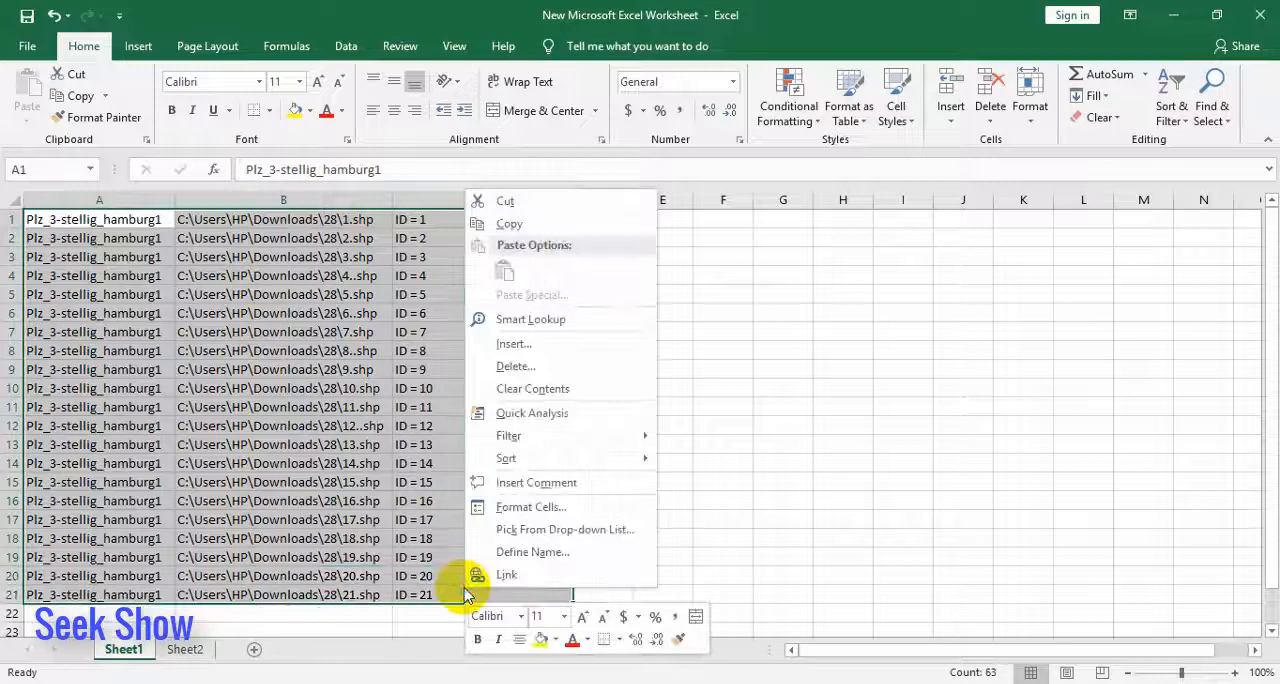
left_click(509, 223)
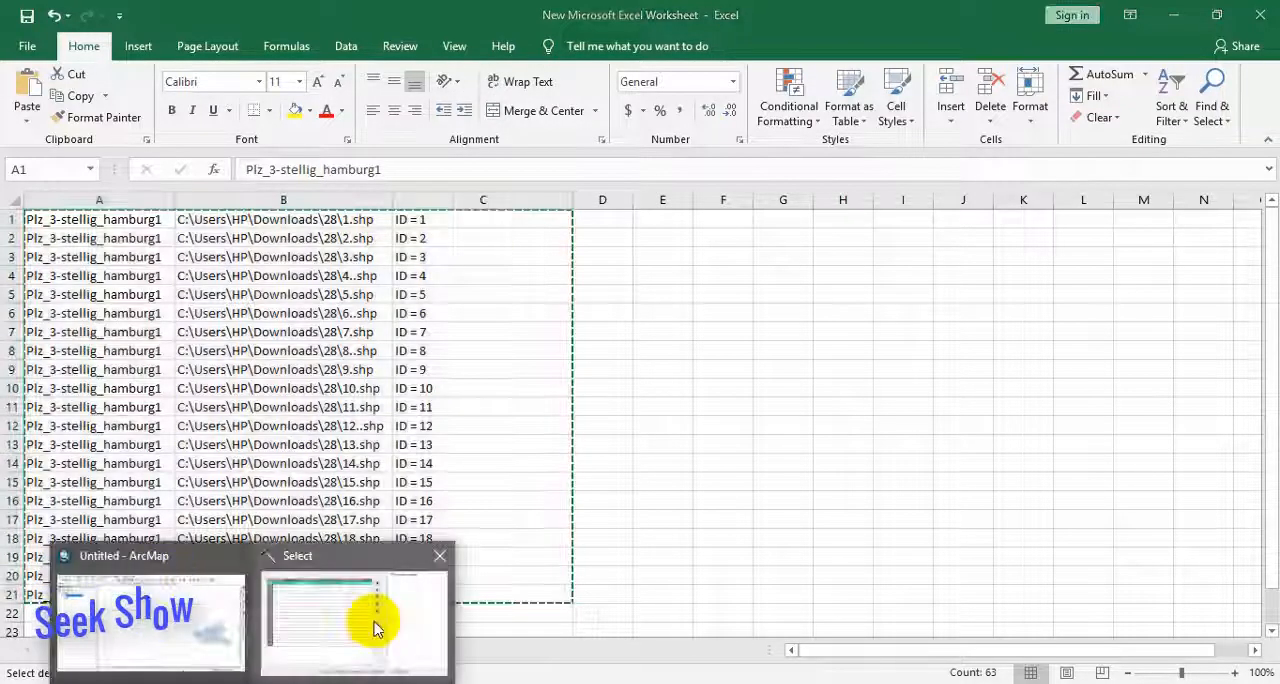
left_click(375, 620)
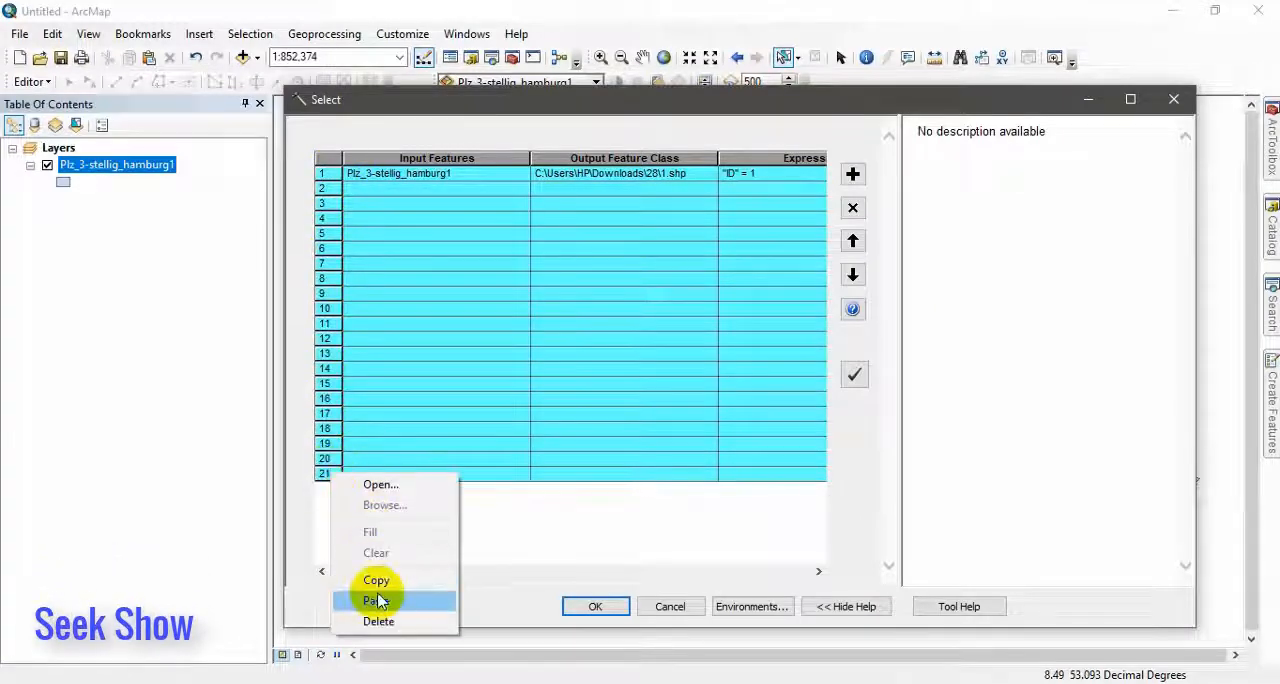
Paste the 21 Excel rows into the batch Select grid and run it.
left_click(375, 600)
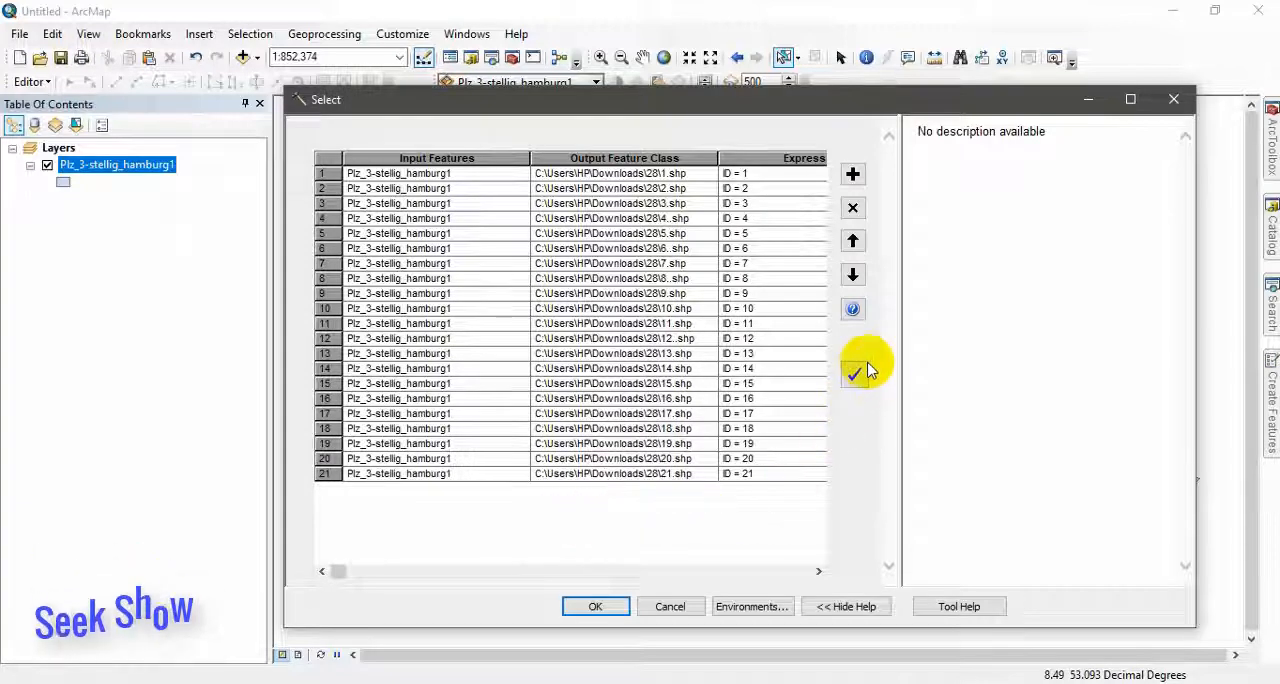
mouse_move(853, 375)
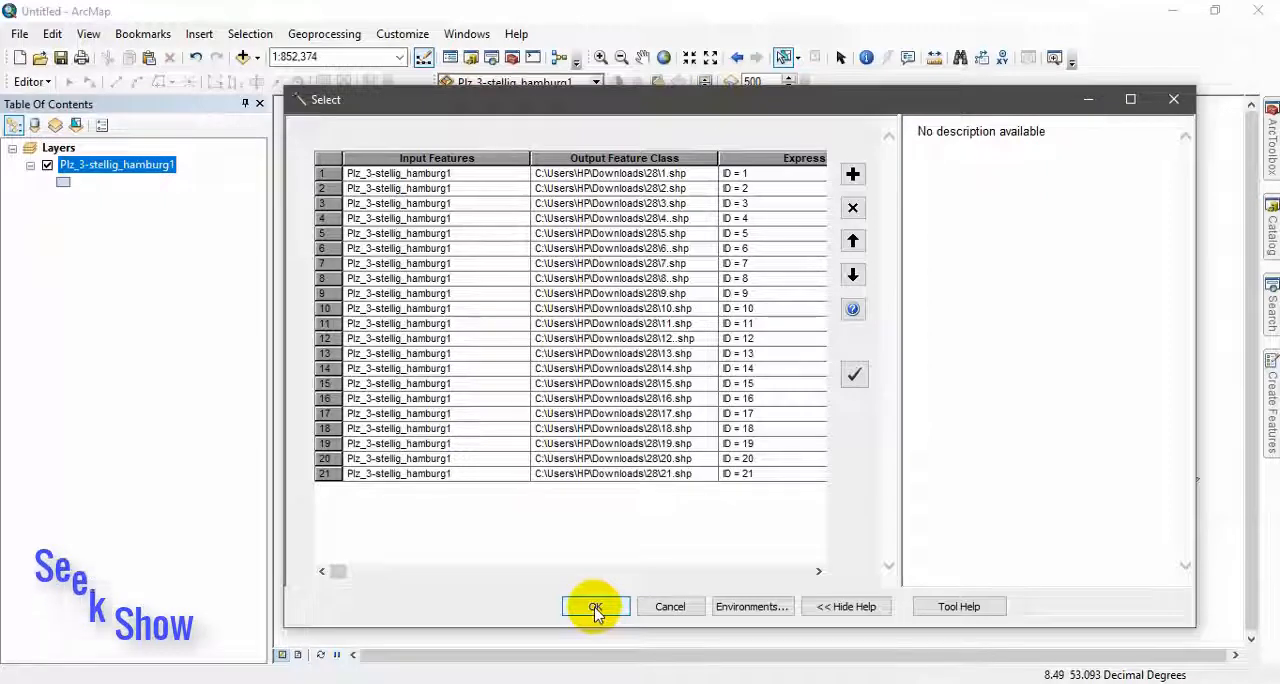
left_click(595, 606)
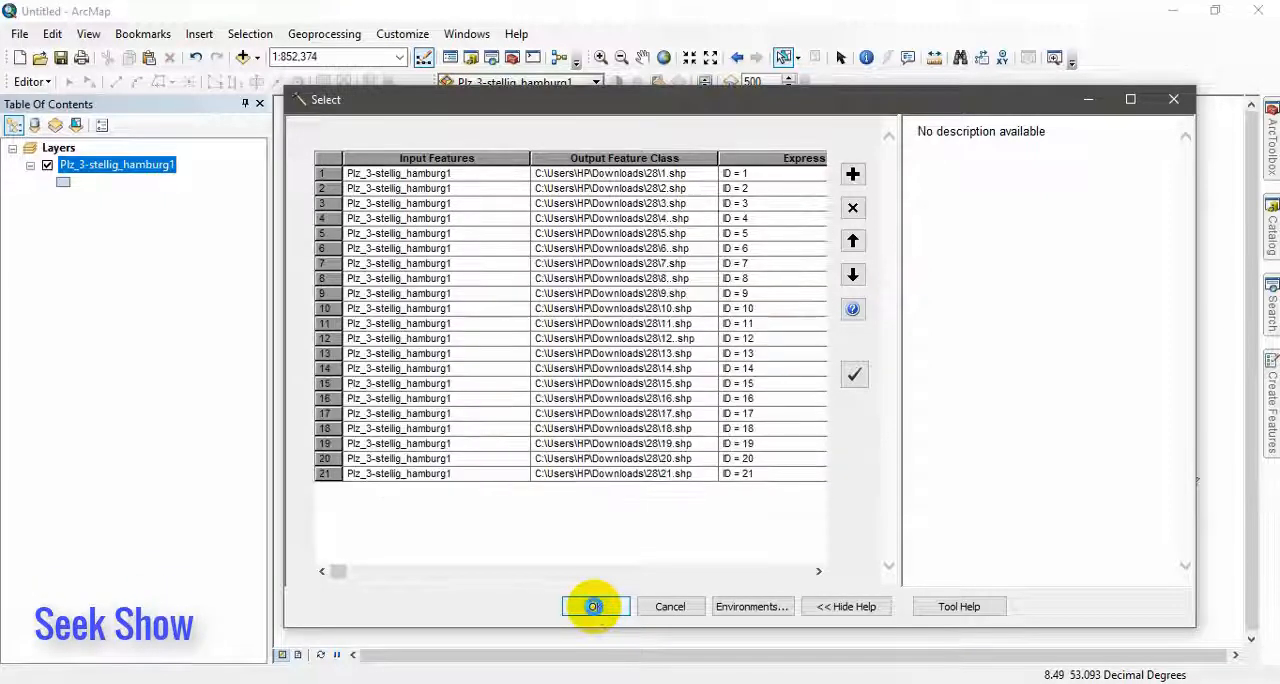
left_click(595, 606)
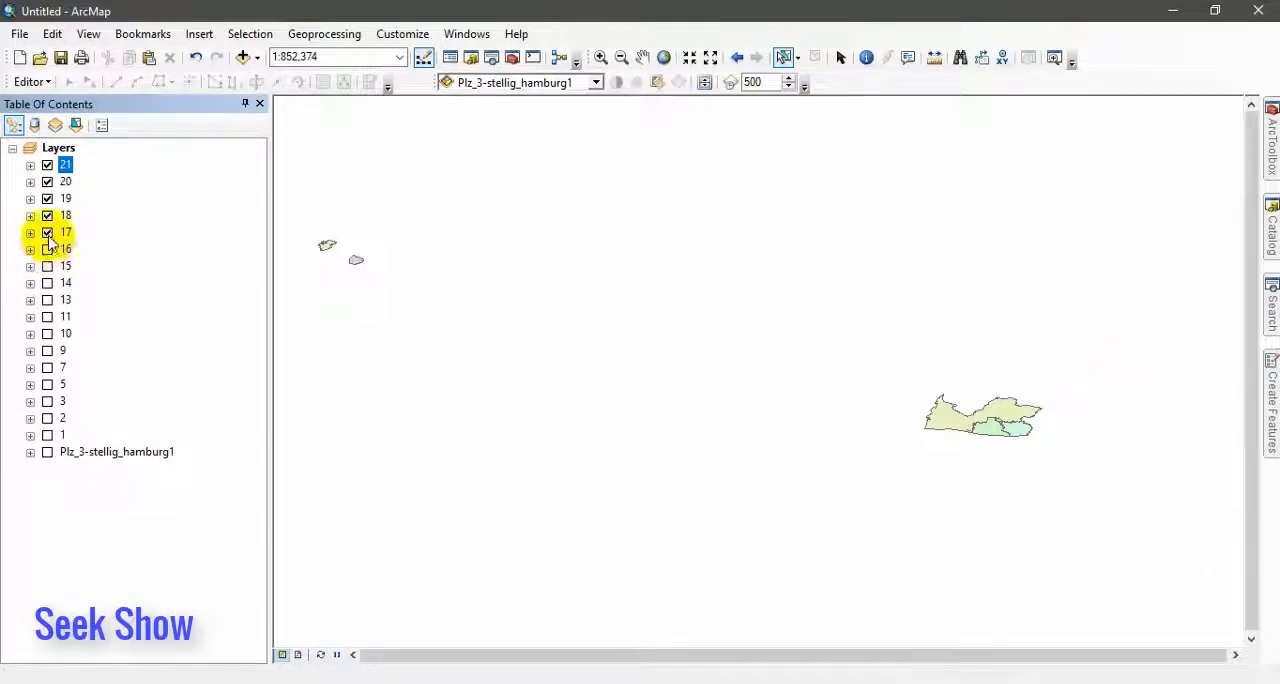
Switch on output layers 17, 15 and 20 to complete the Hamburg postal-area map.
left_click(46, 232)
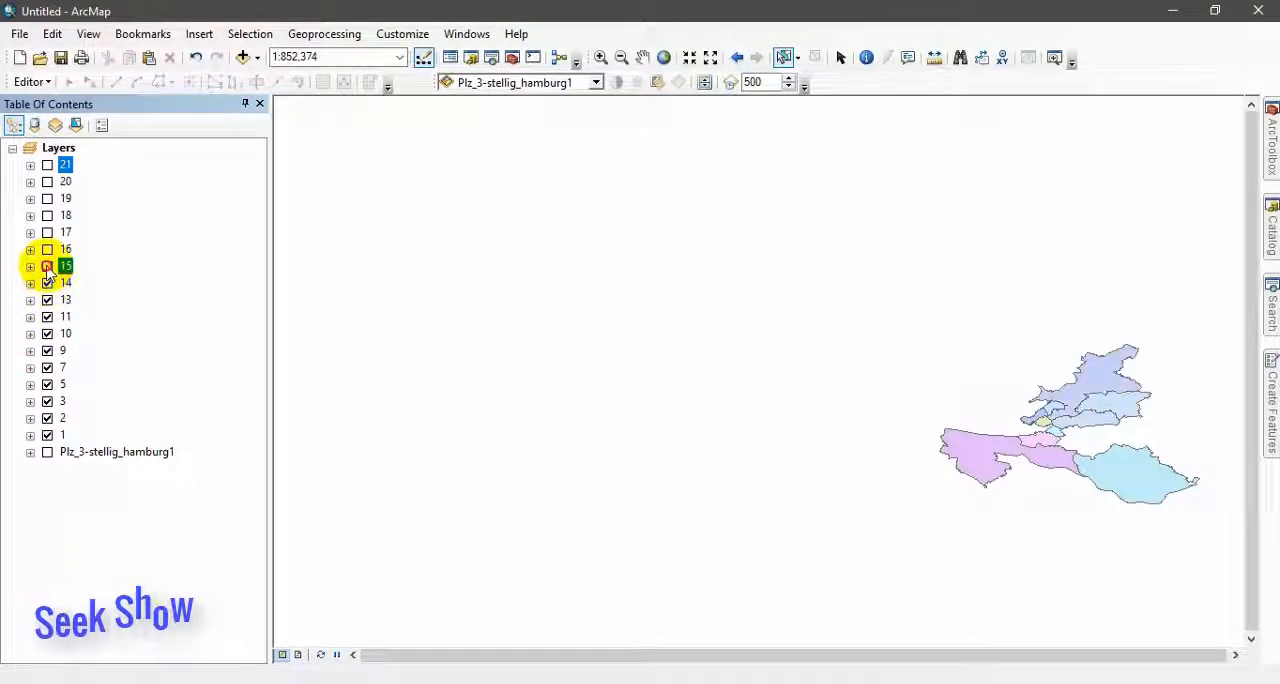
left_click(46, 265)
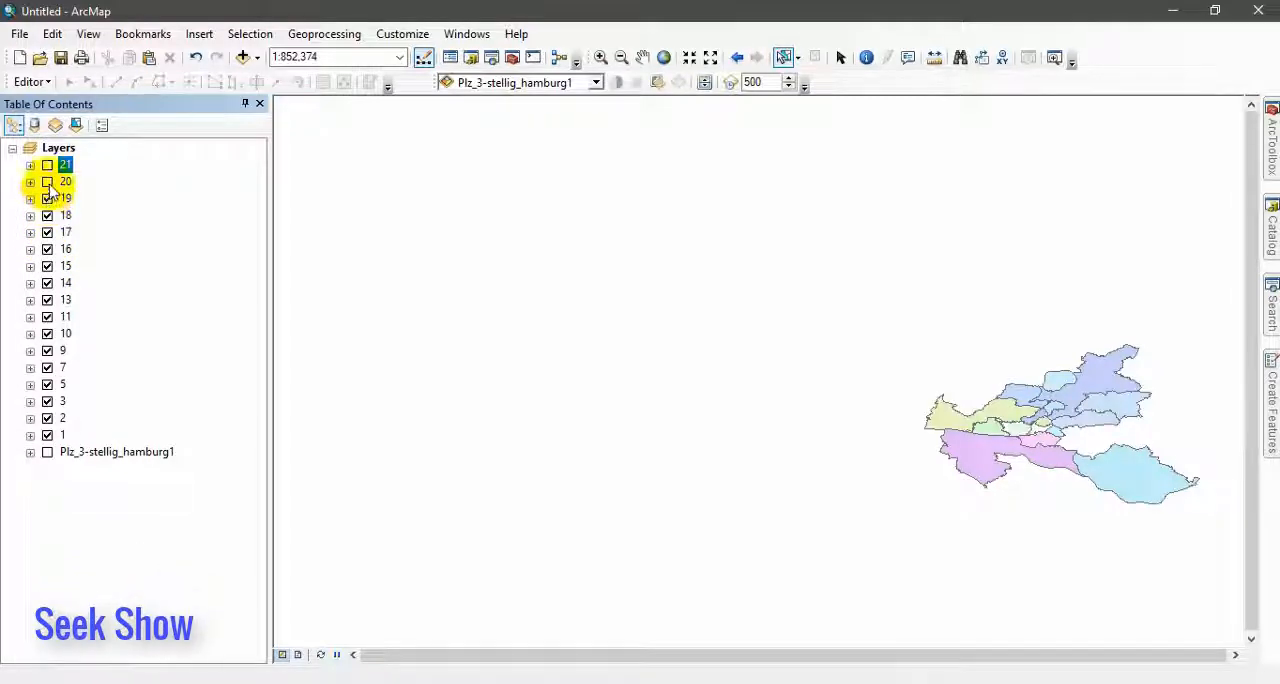
left_click(47, 164)
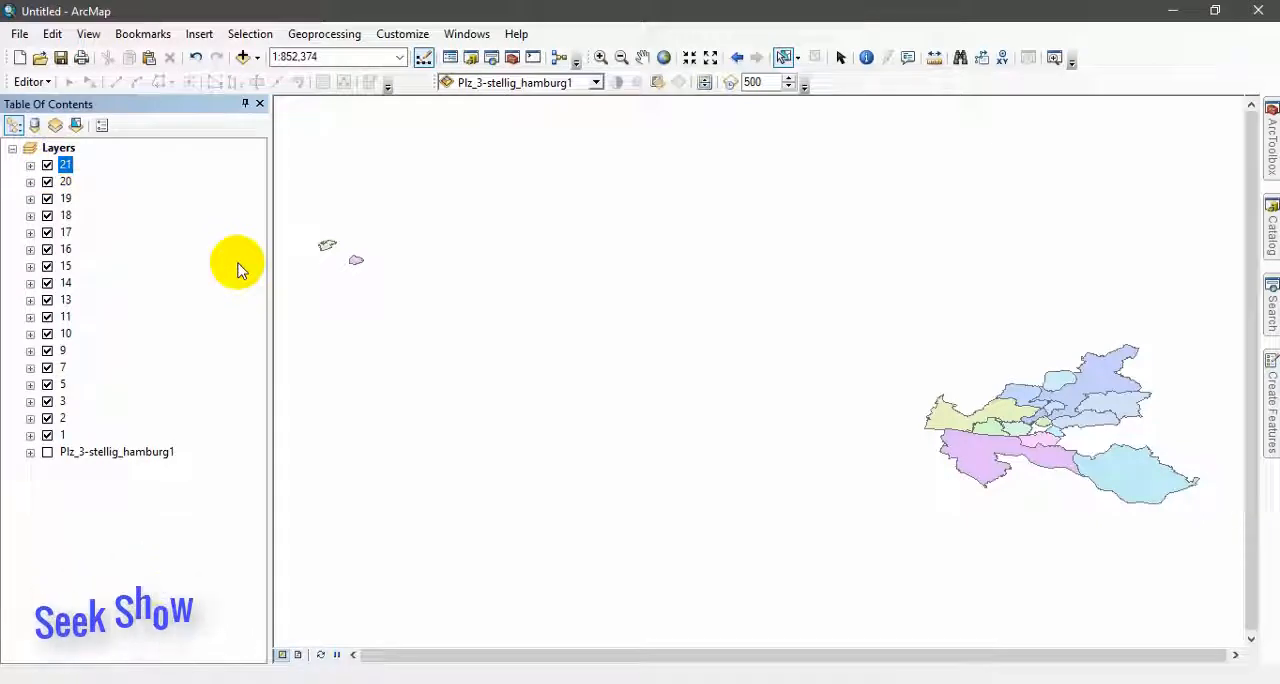
mouse_move(607, 322)
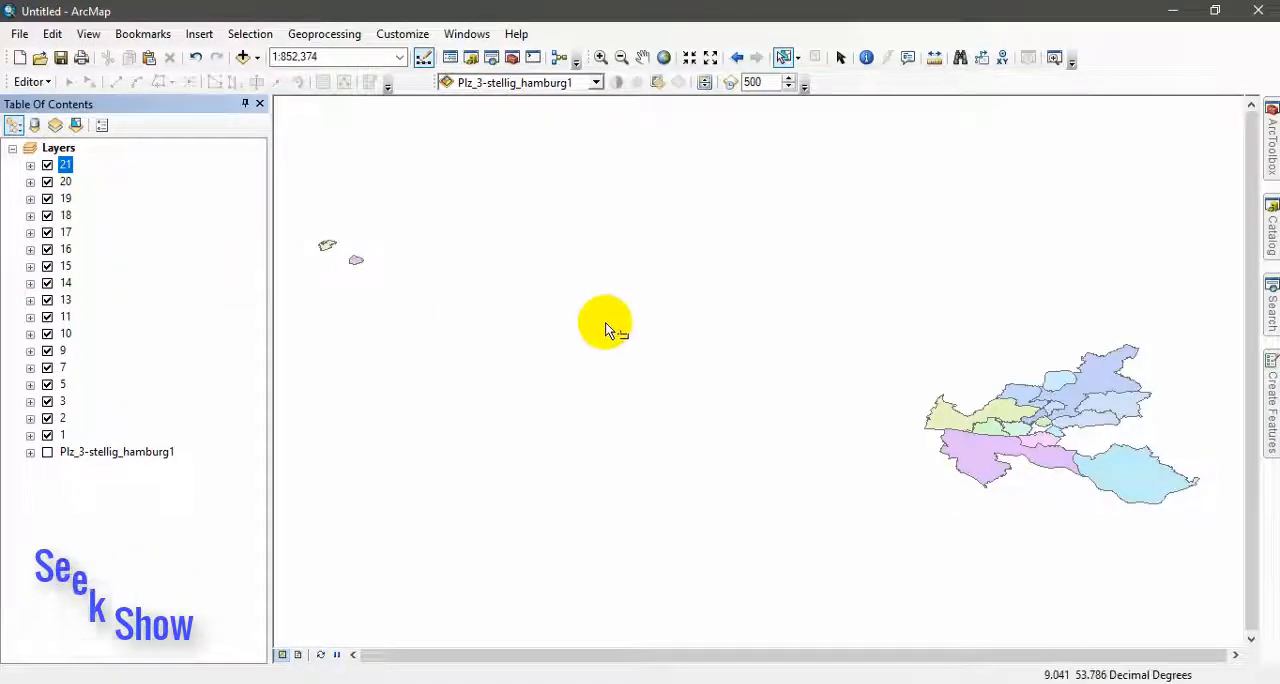